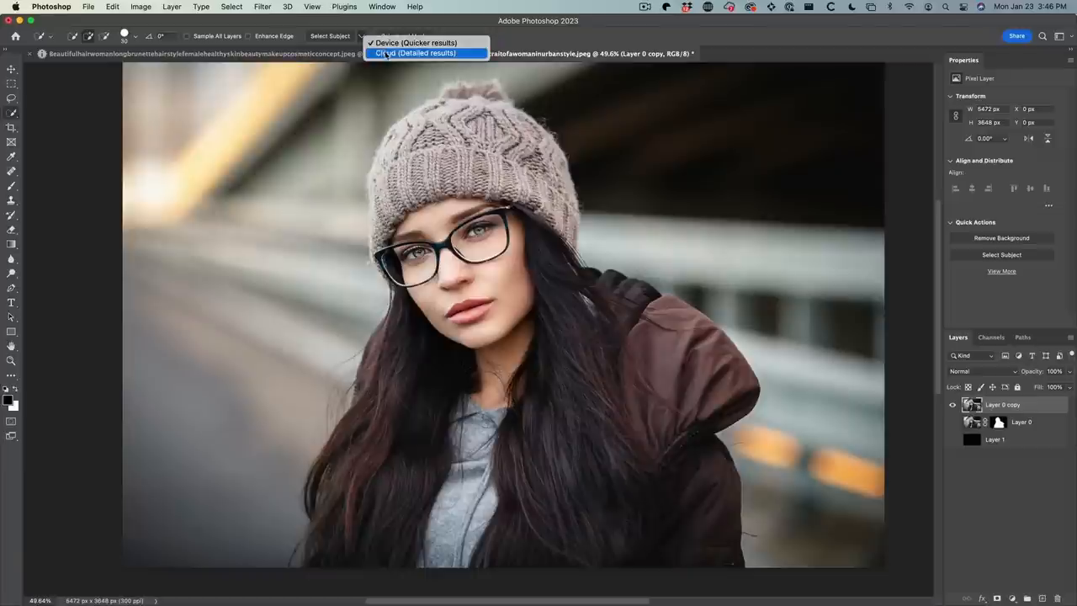
# Step: Select the woman as subject with Cloud (Detailed results) detection
pyautogui.click(411, 52)
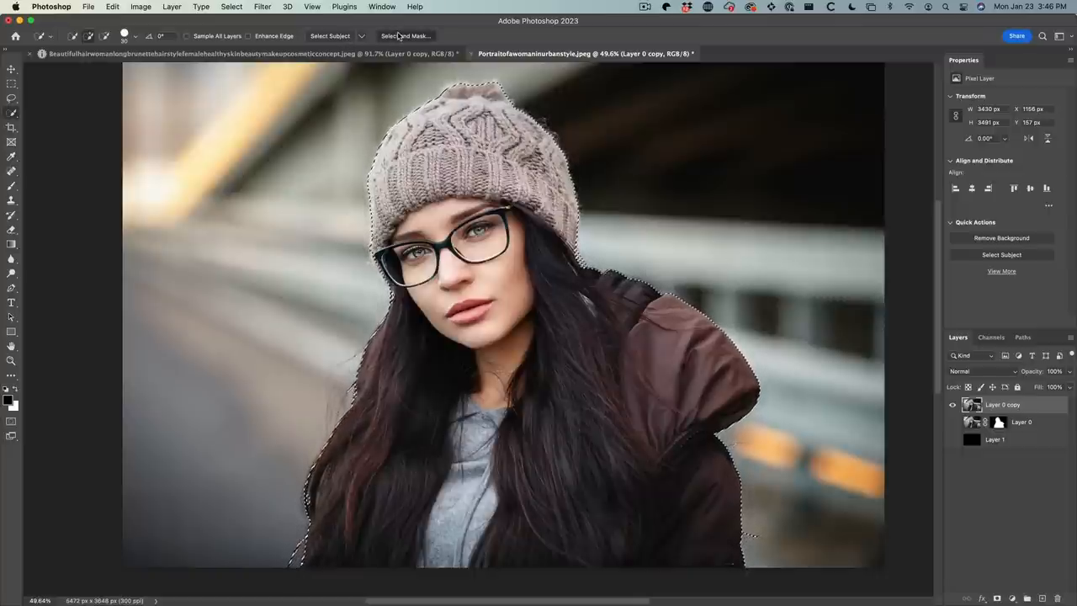
# Step: Enter Select and Mask and preview the cut-out On White, then settle on On Black
pyautogui.click(415, 36)
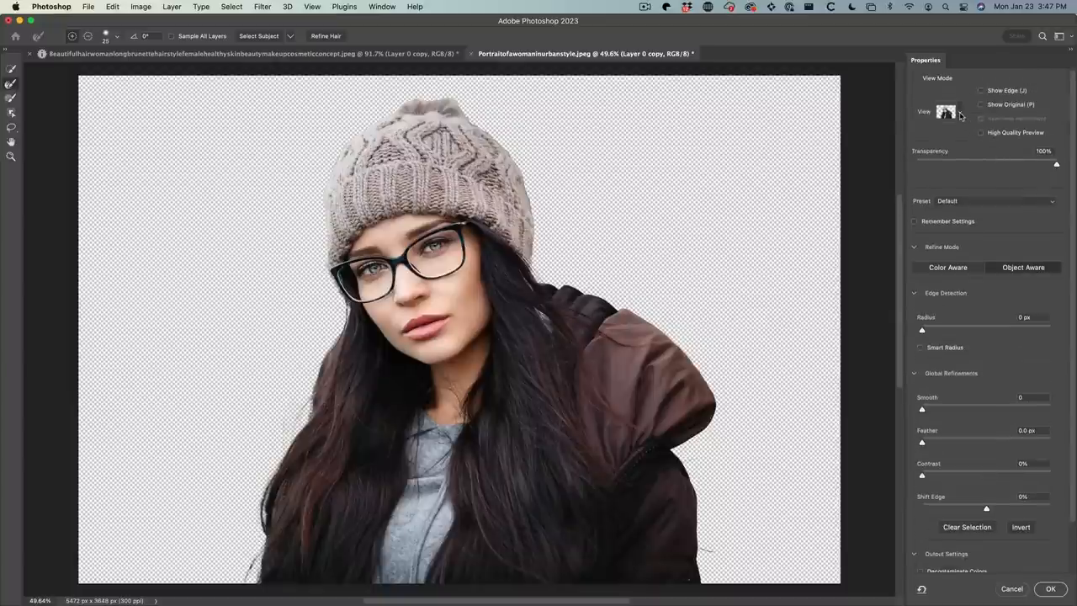
pyautogui.click(948, 112)
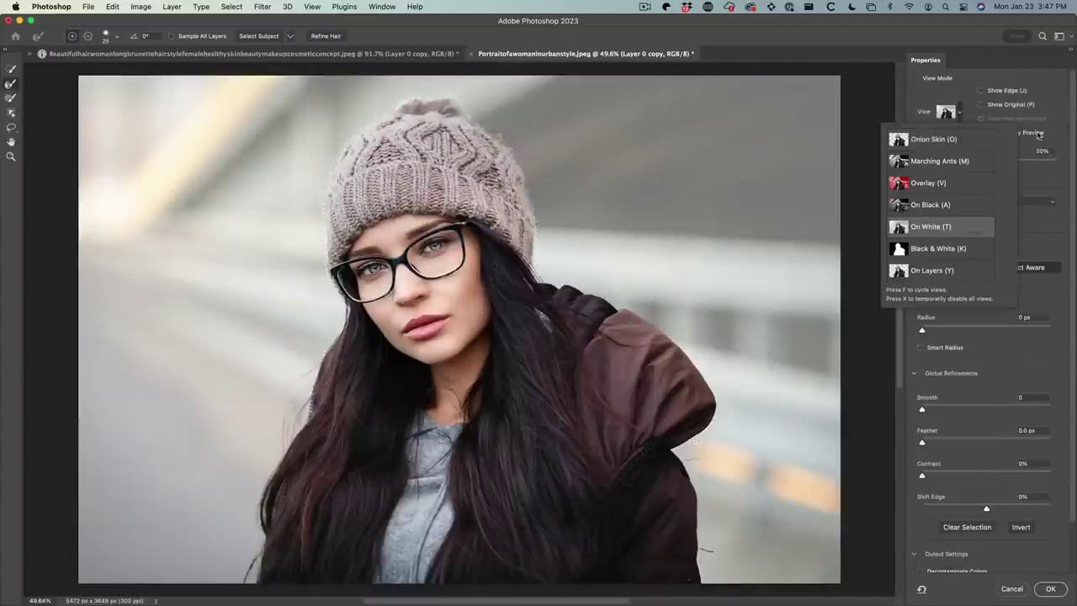
pyautogui.click(940, 226)
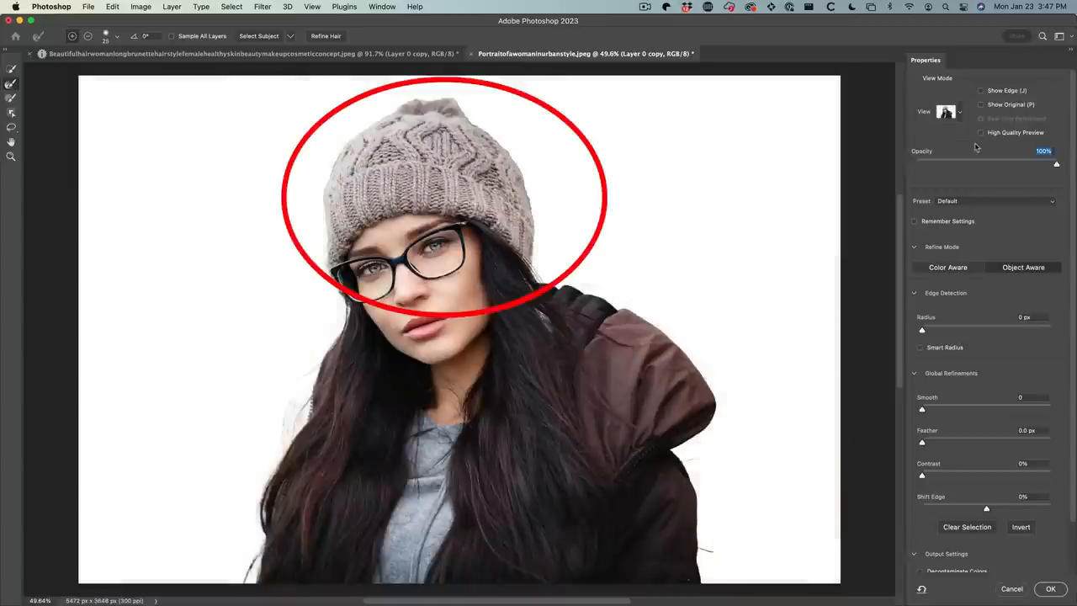
pyautogui.click(948, 111)
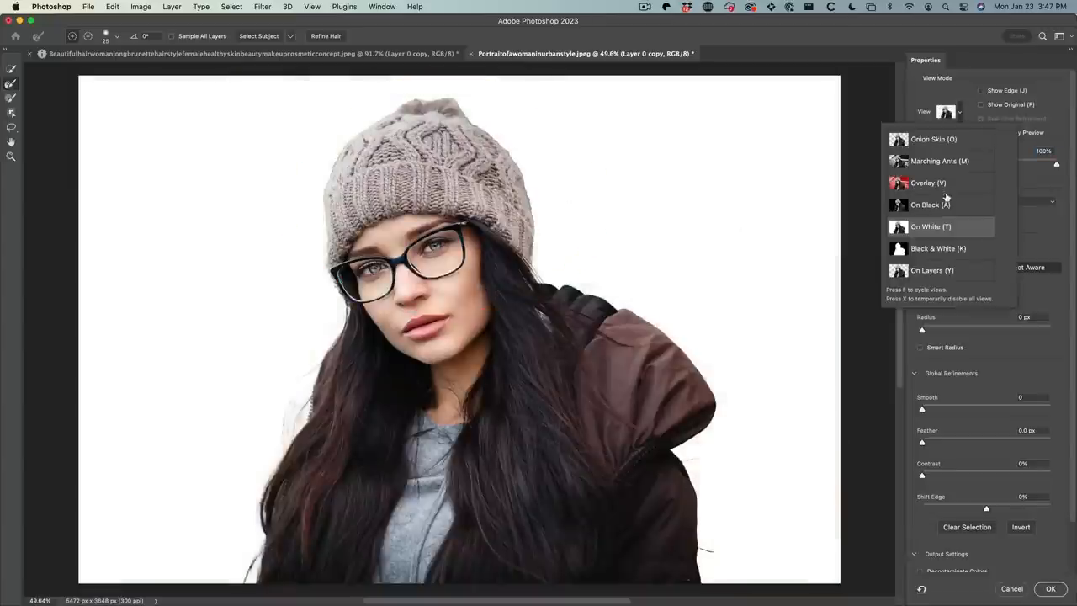
pyautogui.click(929, 205)
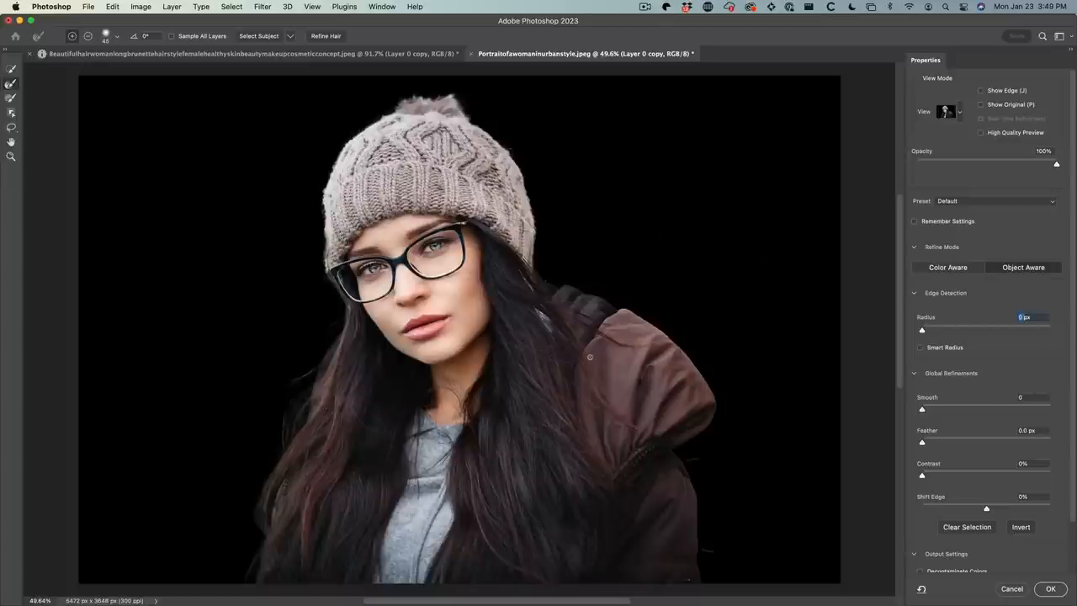
# Step: Refine edges with Radius 1 px and strong Decontaminate Colors, output as a new masked layer
pyautogui.moveTo(922, 330); pyautogui.dragTo(929, 330)
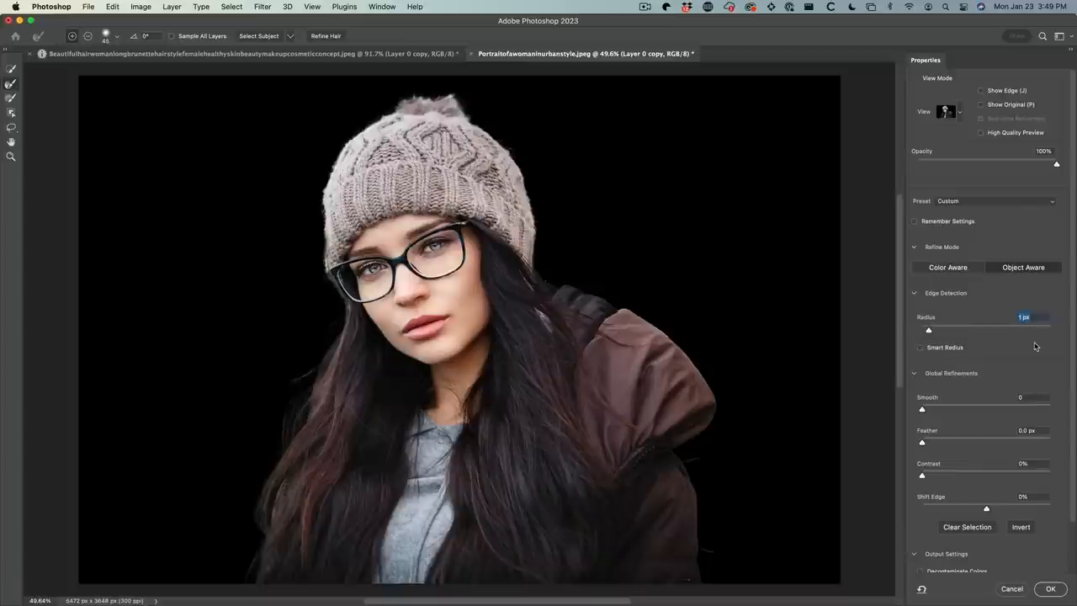
pyautogui.moveTo(996, 354)
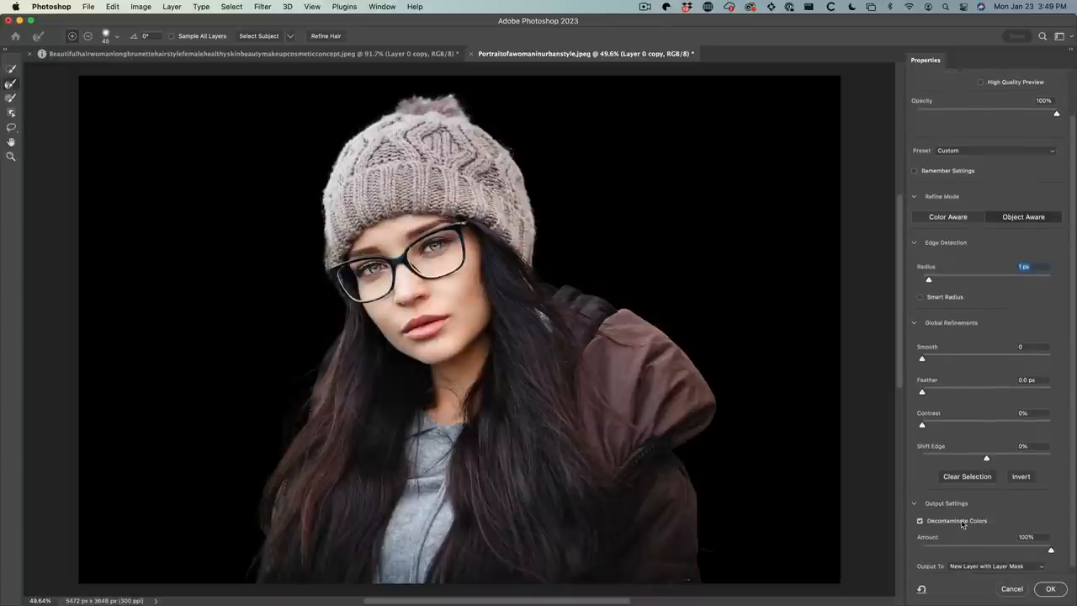
pyautogui.moveTo(1033, 555)
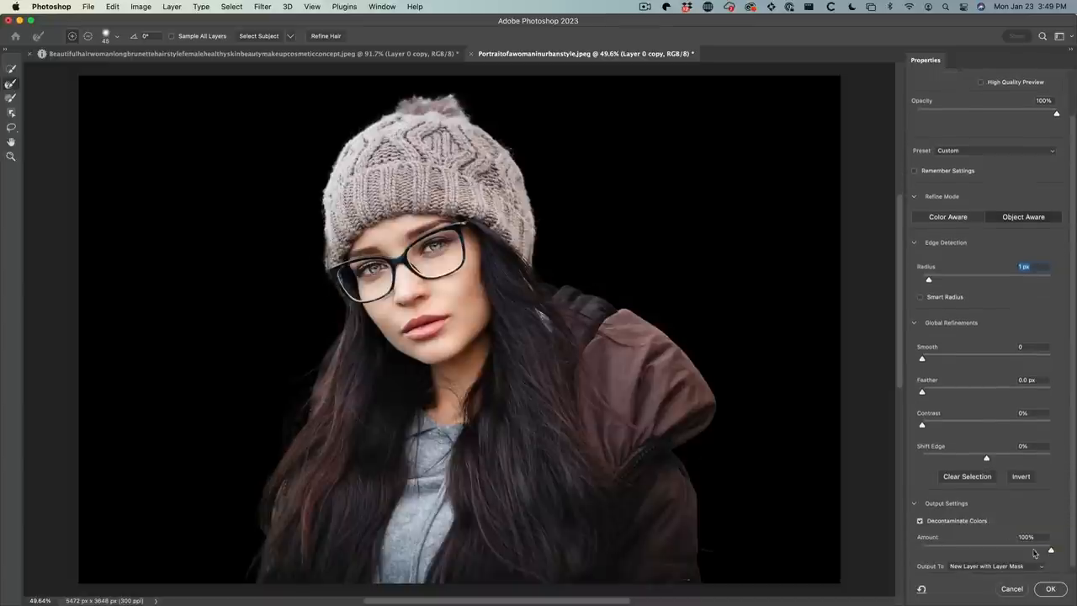
pyautogui.moveTo(1051, 548); pyautogui.dragTo(922, 548)
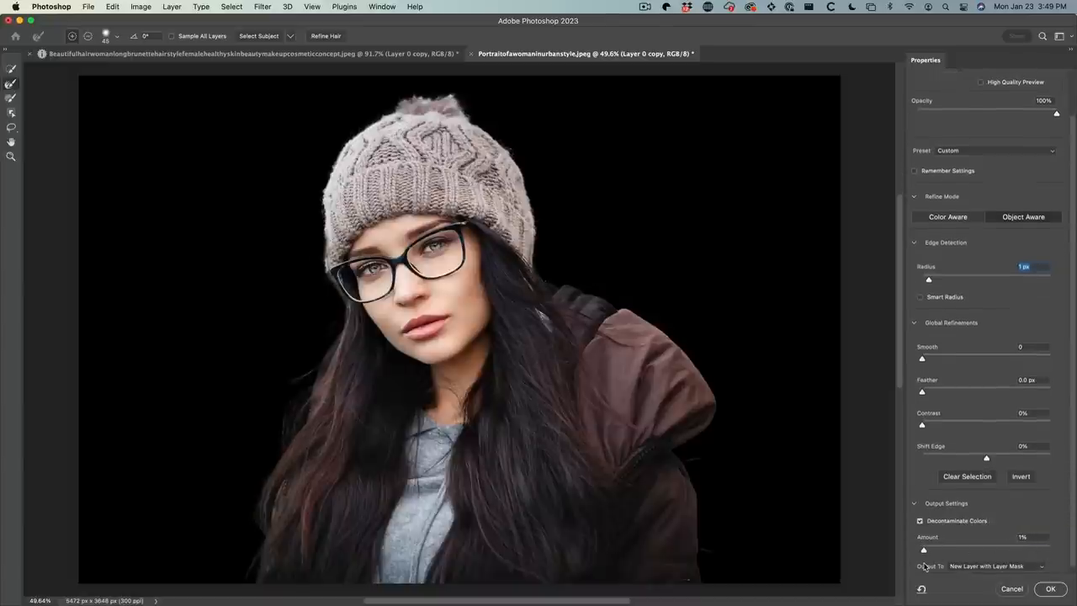
pyautogui.moveTo(922, 548); pyautogui.dragTo(956, 549)
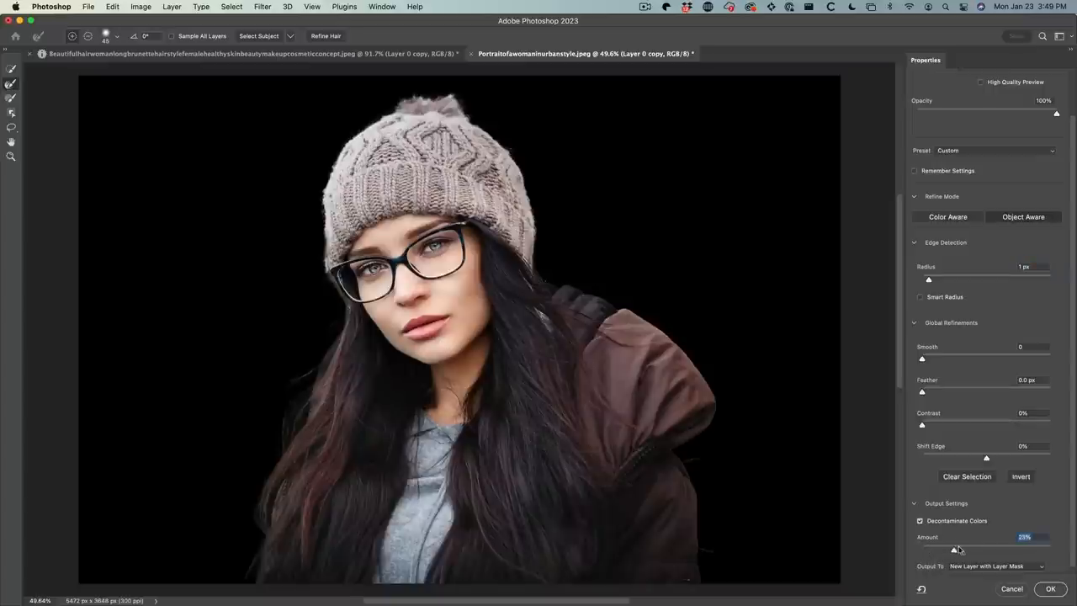
pyautogui.moveTo(954, 549); pyautogui.dragTo(1000, 549)
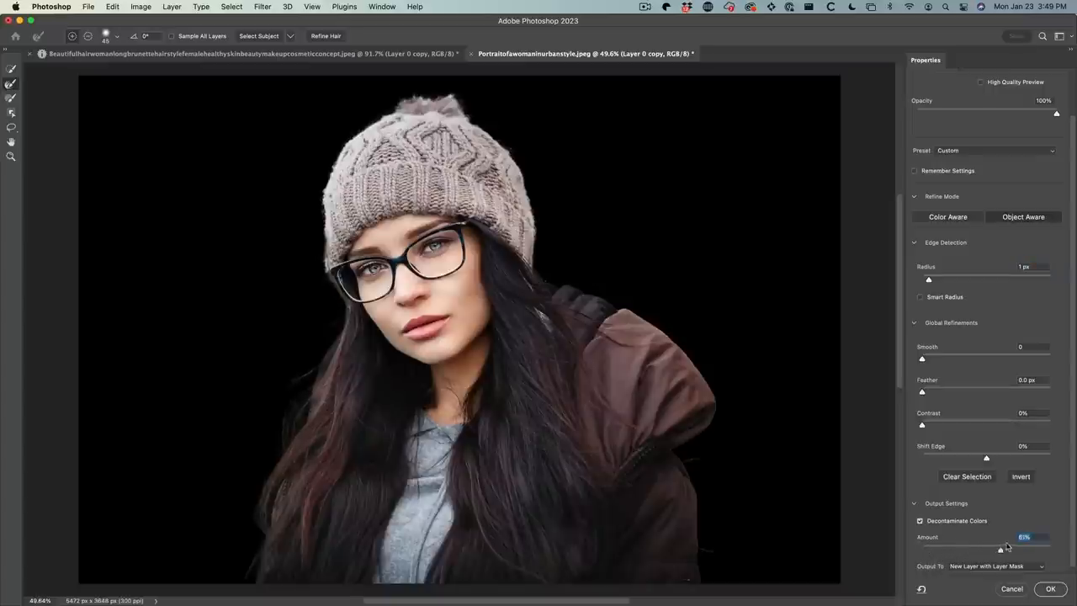
pyautogui.moveTo(1000, 549); pyautogui.dragTo(1007, 548)
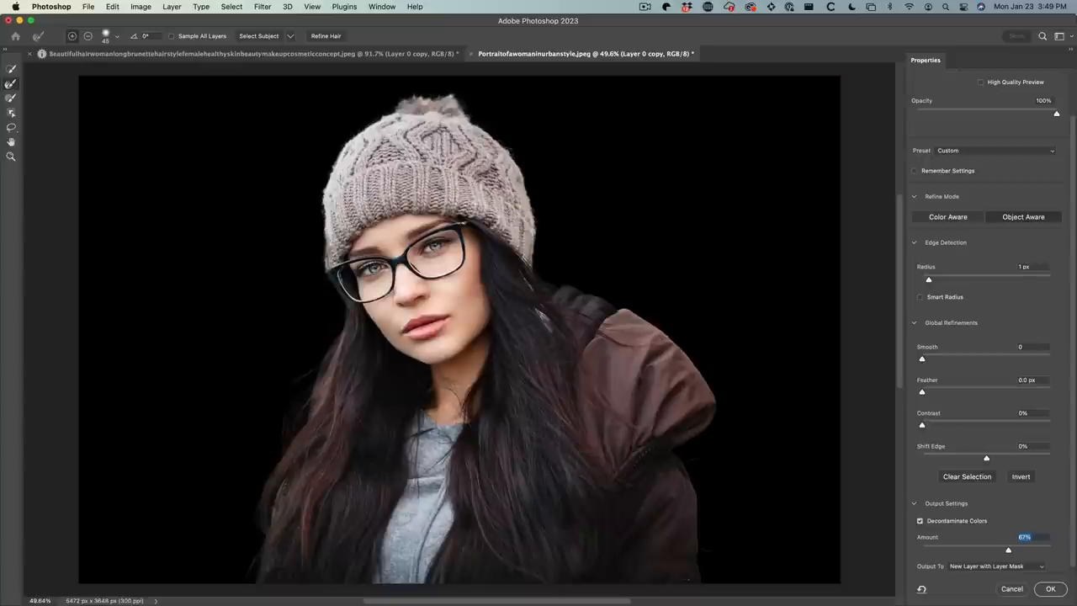
pyautogui.moveTo(814, 320)
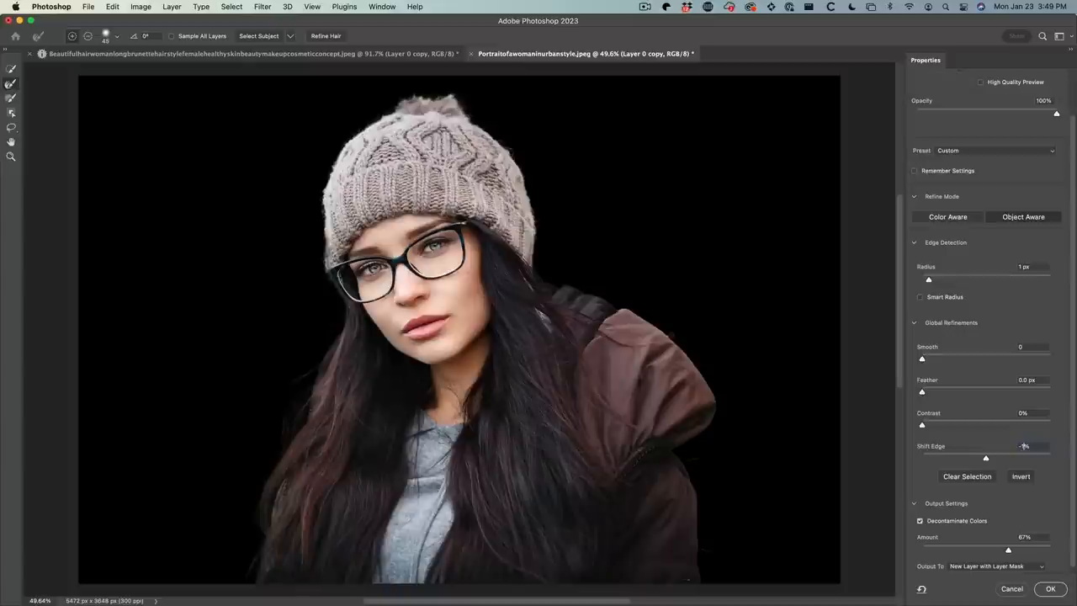
pyautogui.click(1047, 586)
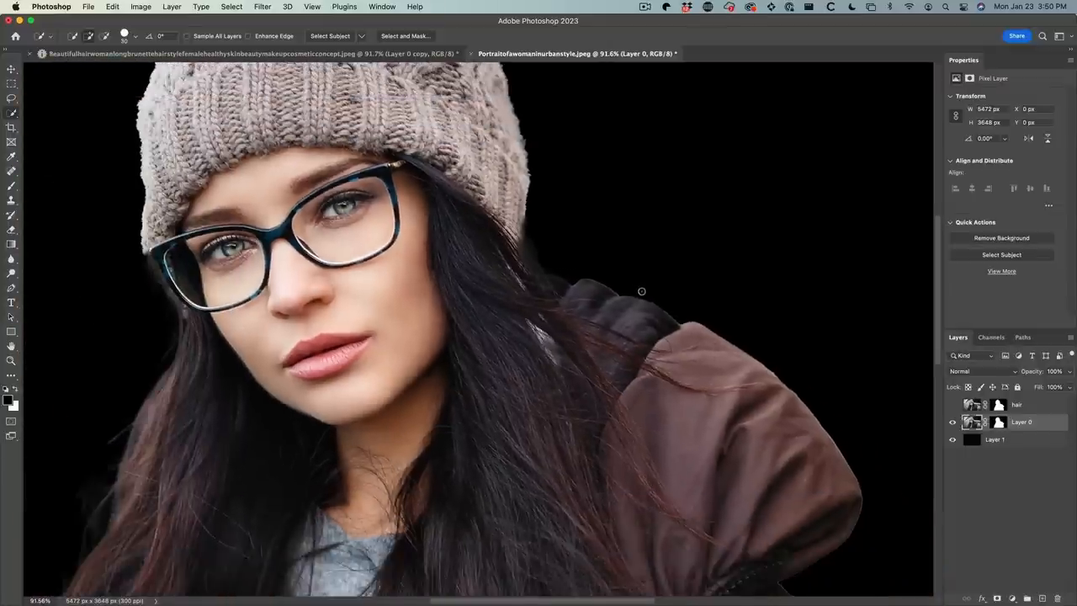
# Step: Apply a Gaussian Blur to Layer 0's mask to soften its edges
pyautogui.click(993, 421)
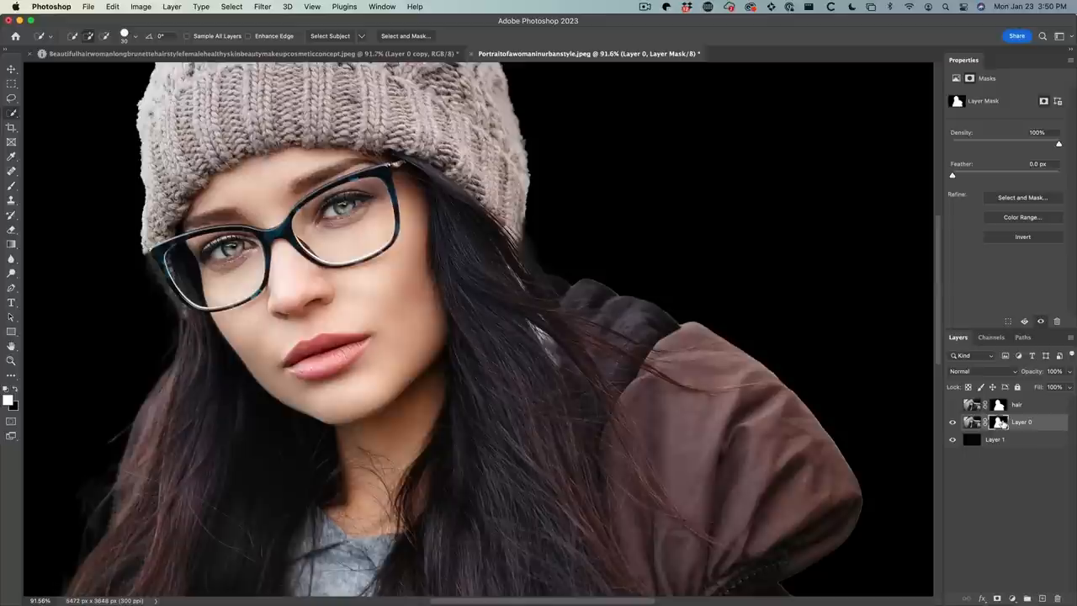
pyautogui.moveTo(993, 424)
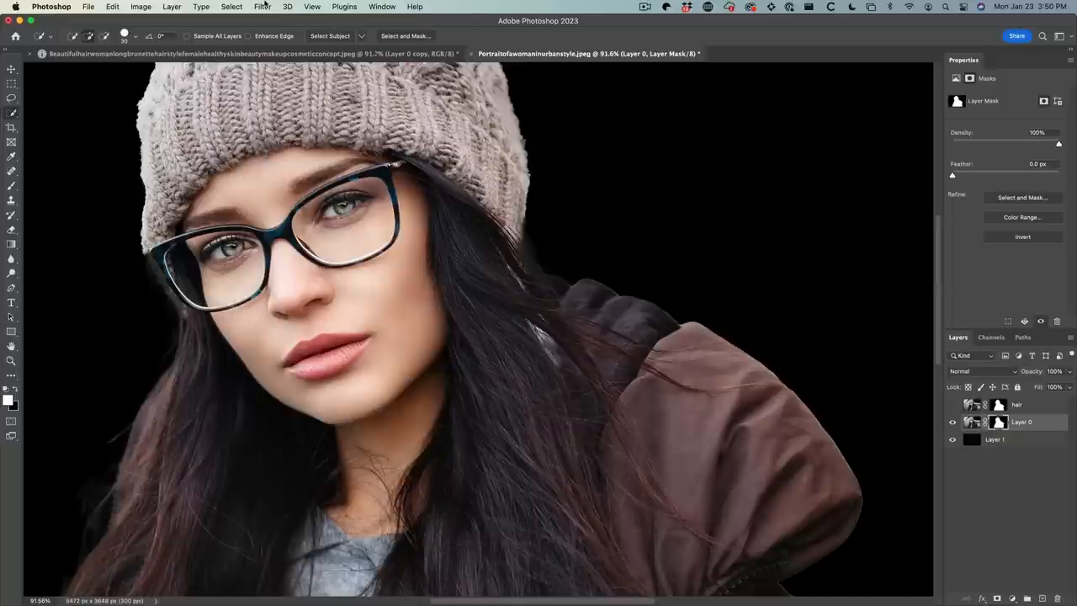
pyautogui.click(262, 7)
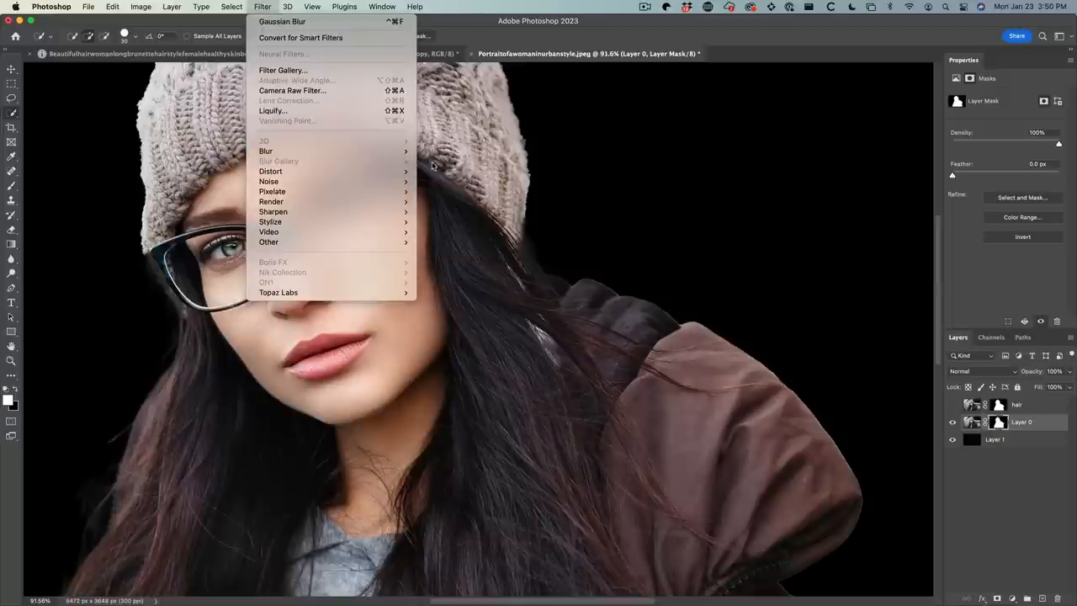
pyautogui.moveTo(266, 151)
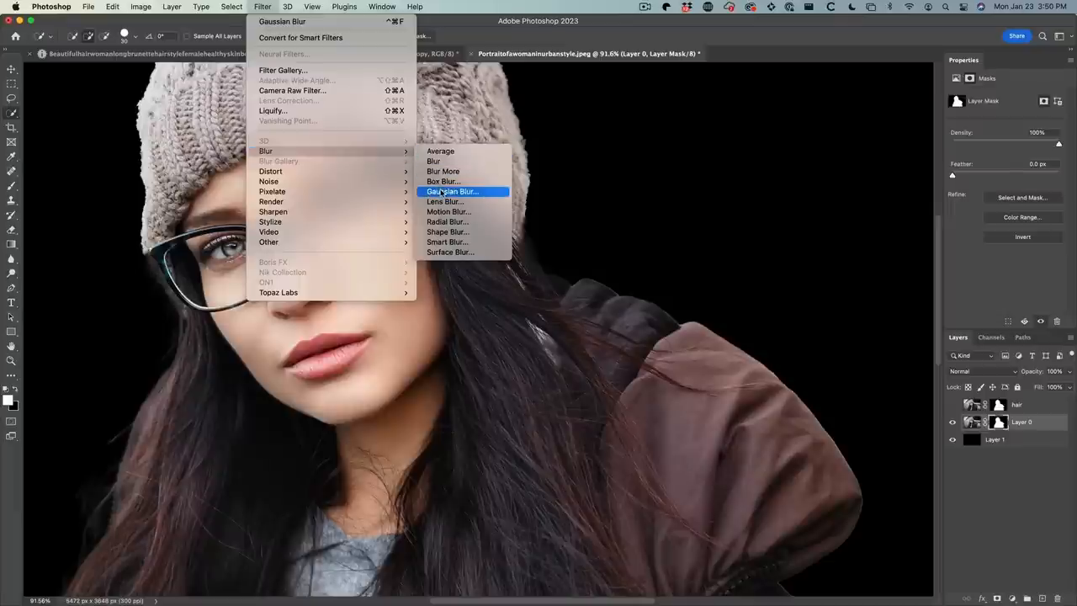
pyautogui.click(453, 192)
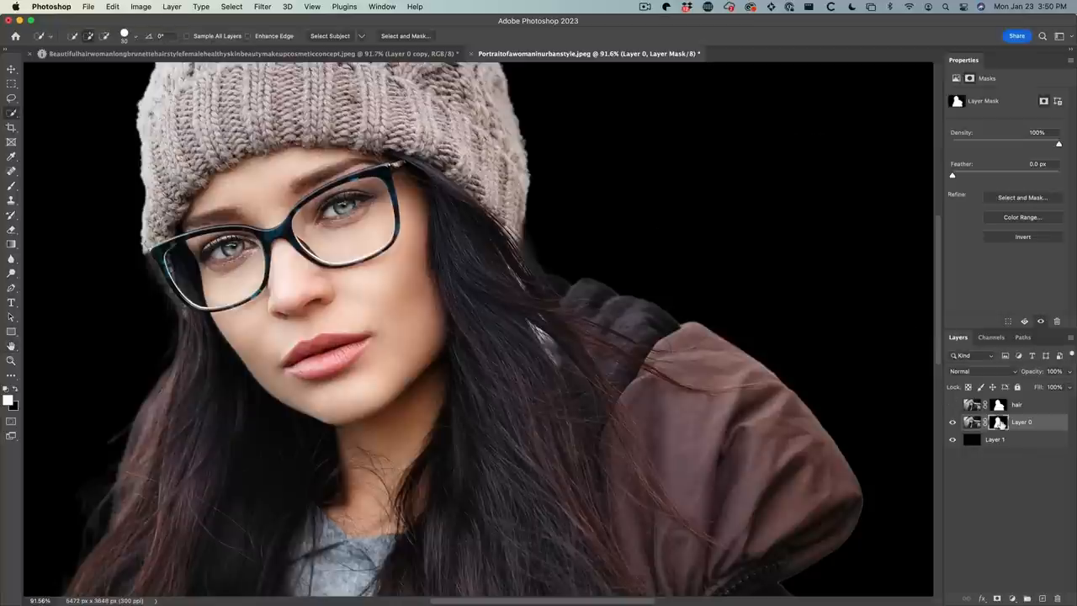
pyautogui.moveTo(997, 423)
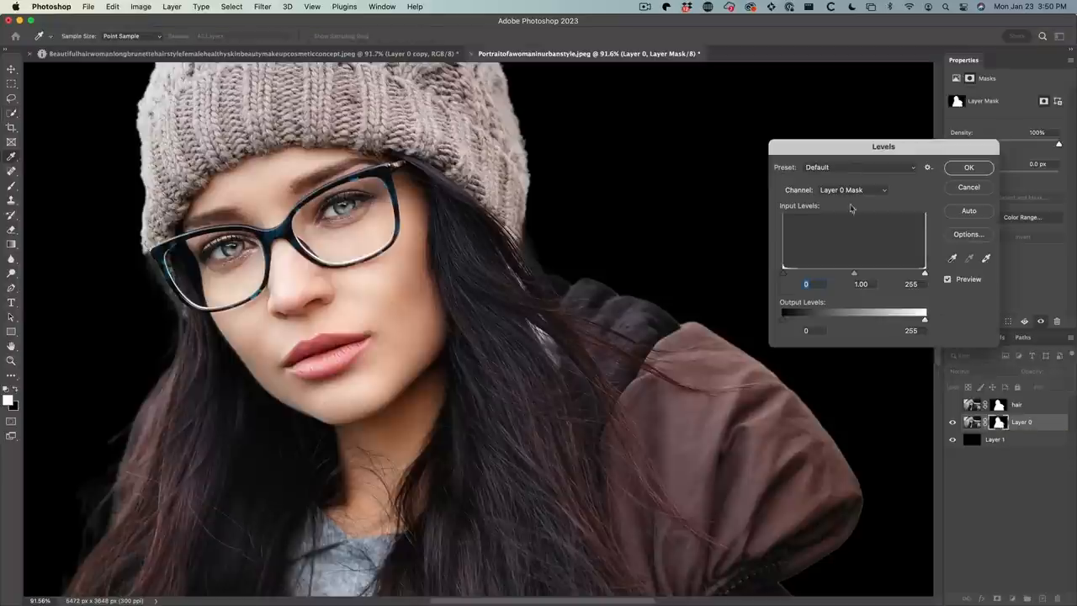
# Step: Apply Levels to the mask with black input 138 and midtones 1.18
pyautogui.moveTo(882, 146); pyautogui.dragTo(854, 106)
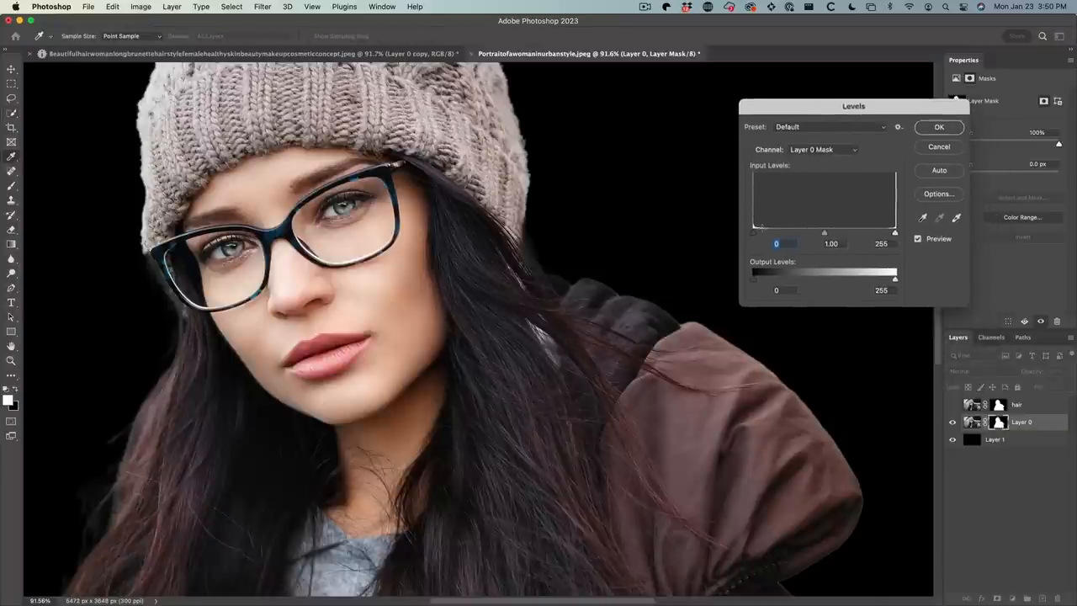
pyautogui.moveTo(777, 232); pyautogui.dragTo(777, 232)
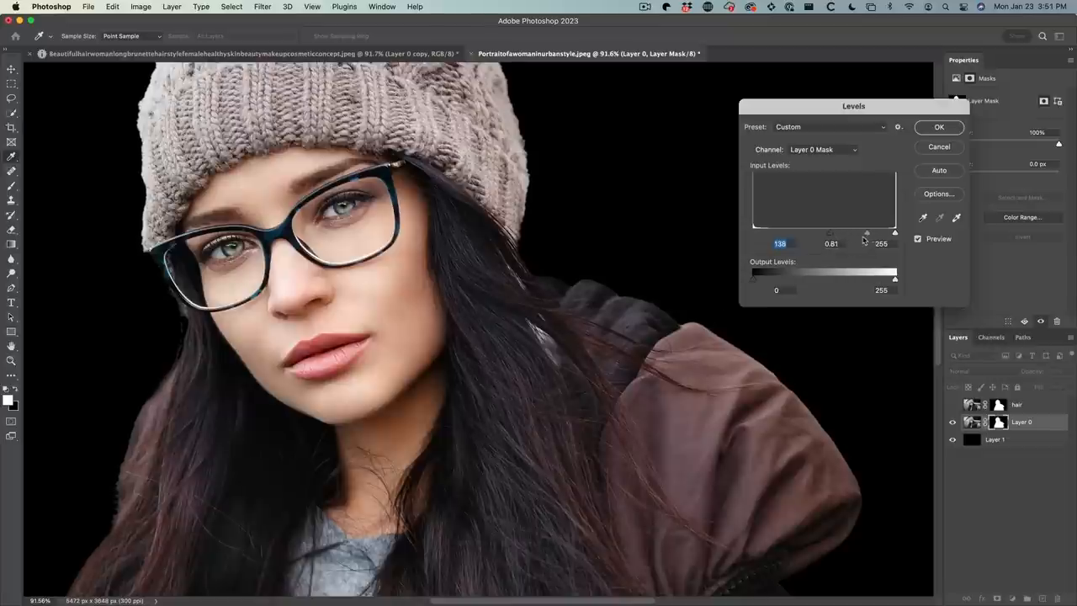
pyautogui.moveTo(828, 232); pyautogui.dragTo(828, 232)
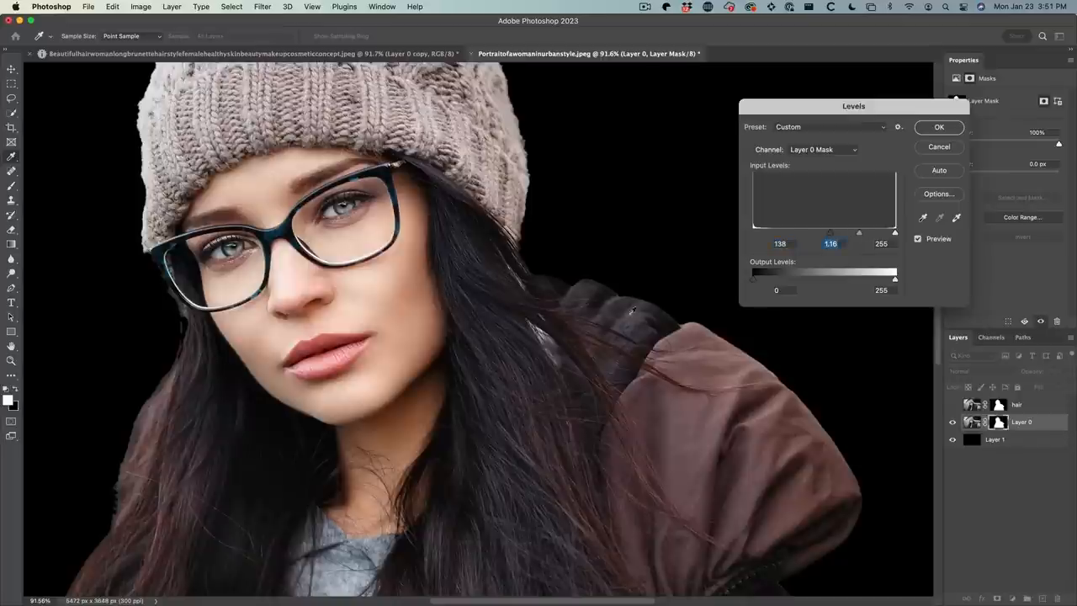
pyautogui.moveTo(573, 293)
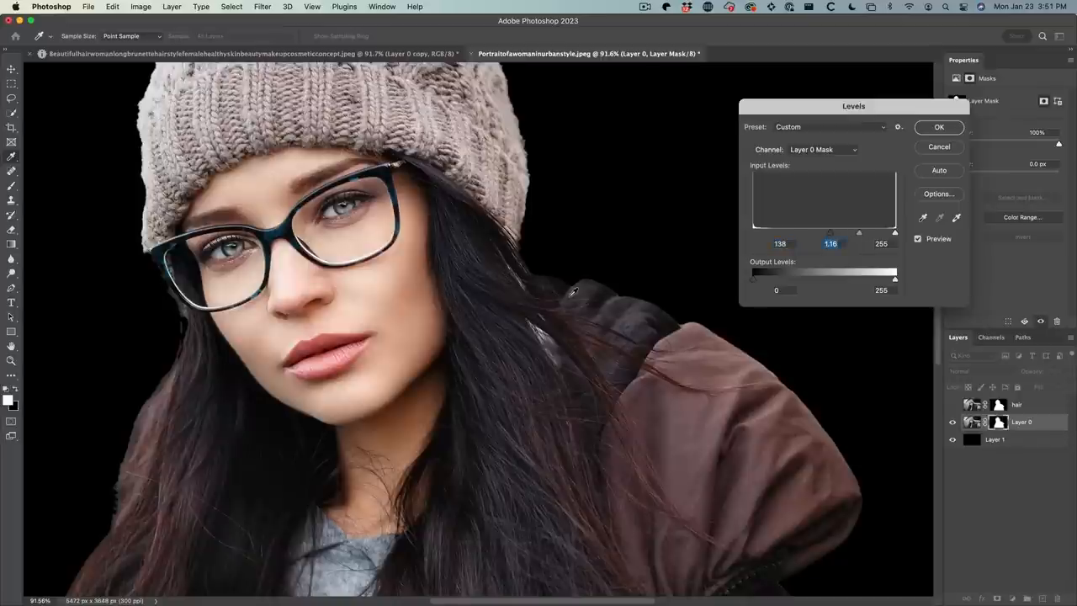
pyautogui.click(939, 126)
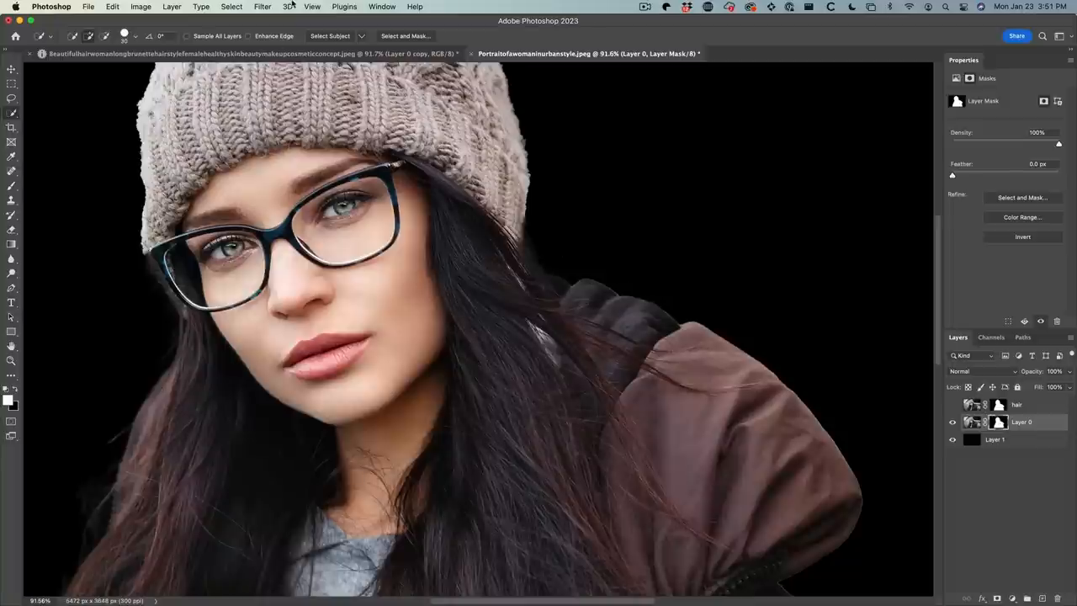
# Step: Run Filter > Other > Minimum on the mask at about 2.8-2.9 px, Preserve Roundness, comparing with Preview
pyautogui.click(264, 7)
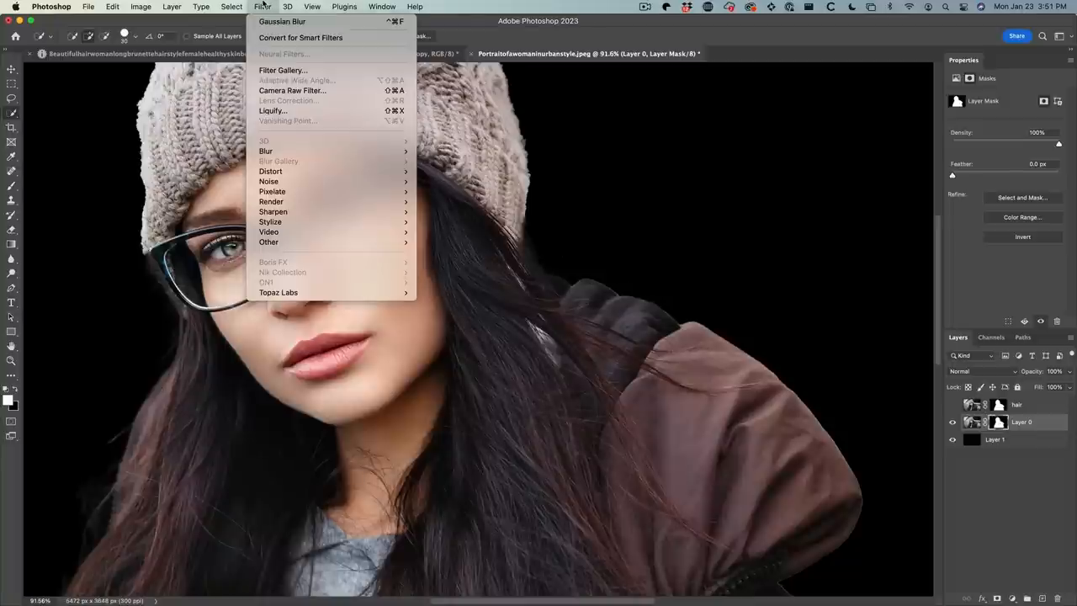
pyautogui.moveTo(272, 212)
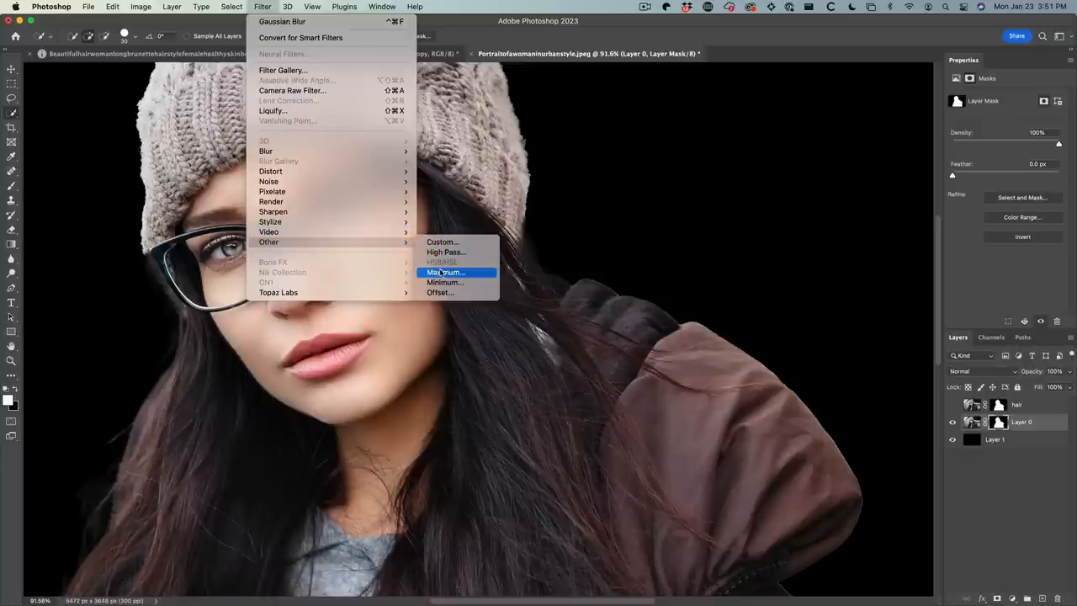
pyautogui.moveTo(448, 282)
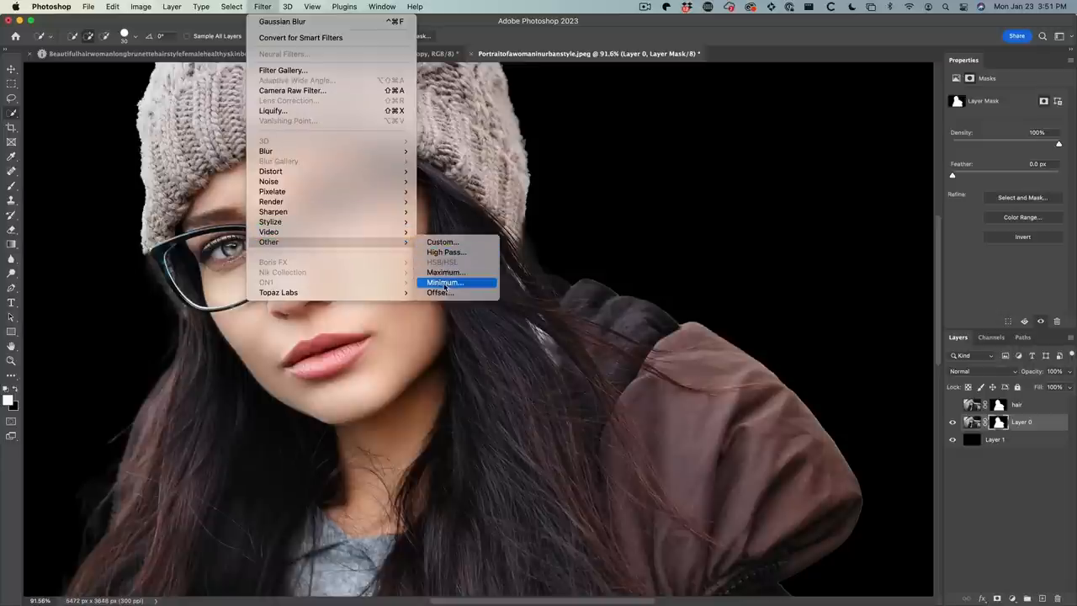
pyautogui.click(446, 283)
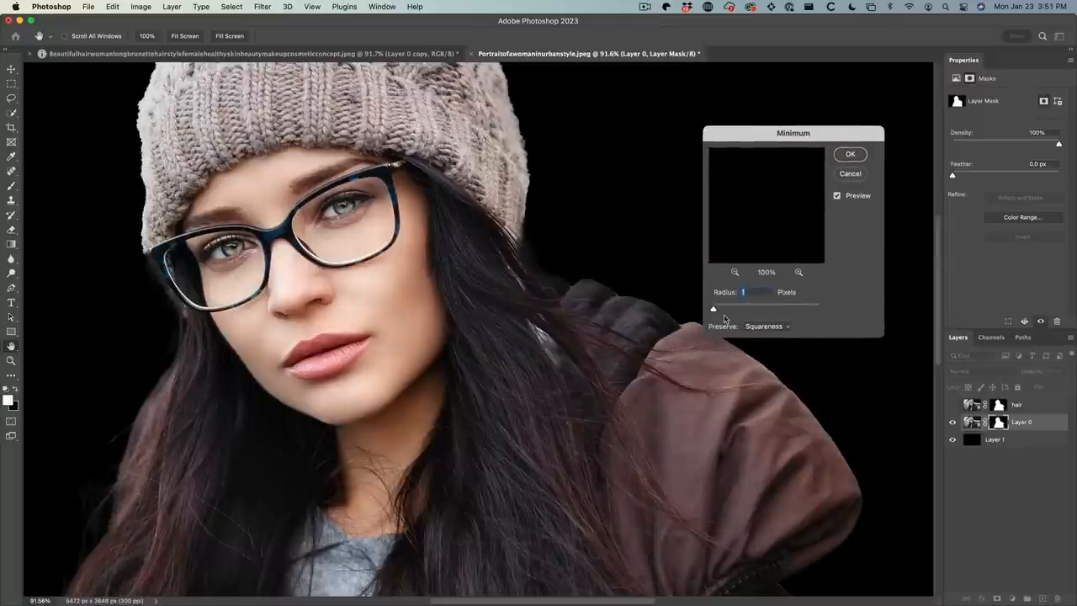
pyautogui.moveTo(714, 308); pyautogui.dragTo(720, 308)
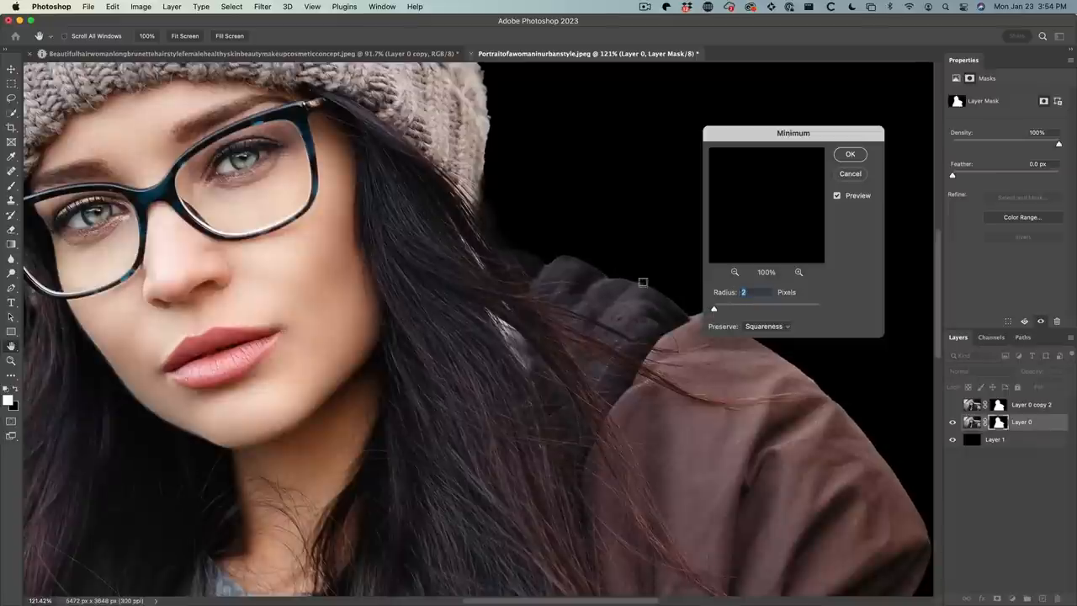
pyautogui.click(765, 327)
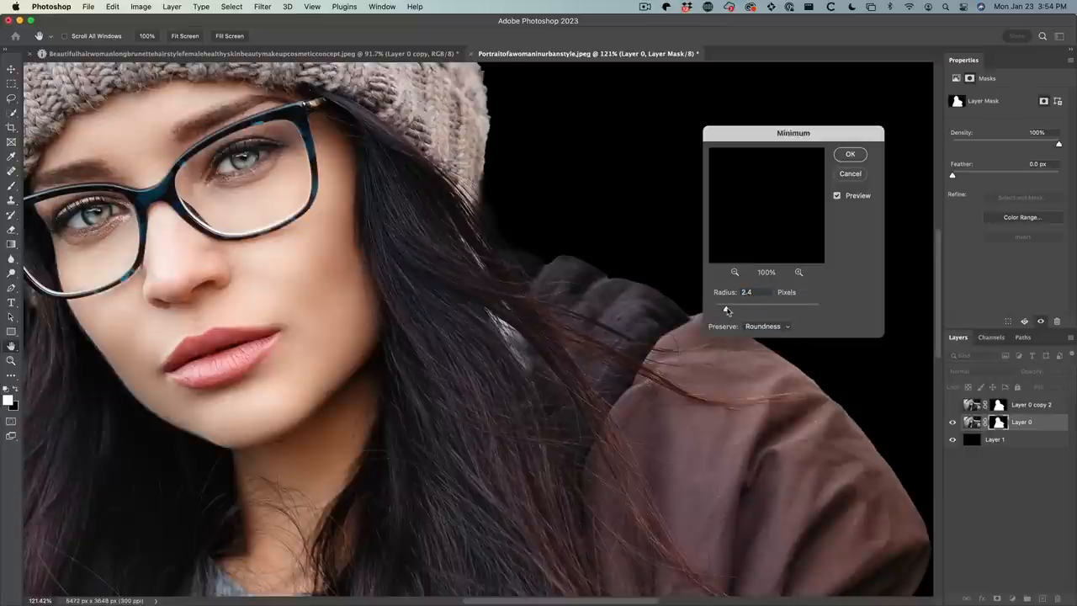
pyautogui.moveTo(727, 310); pyautogui.dragTo(730, 310)
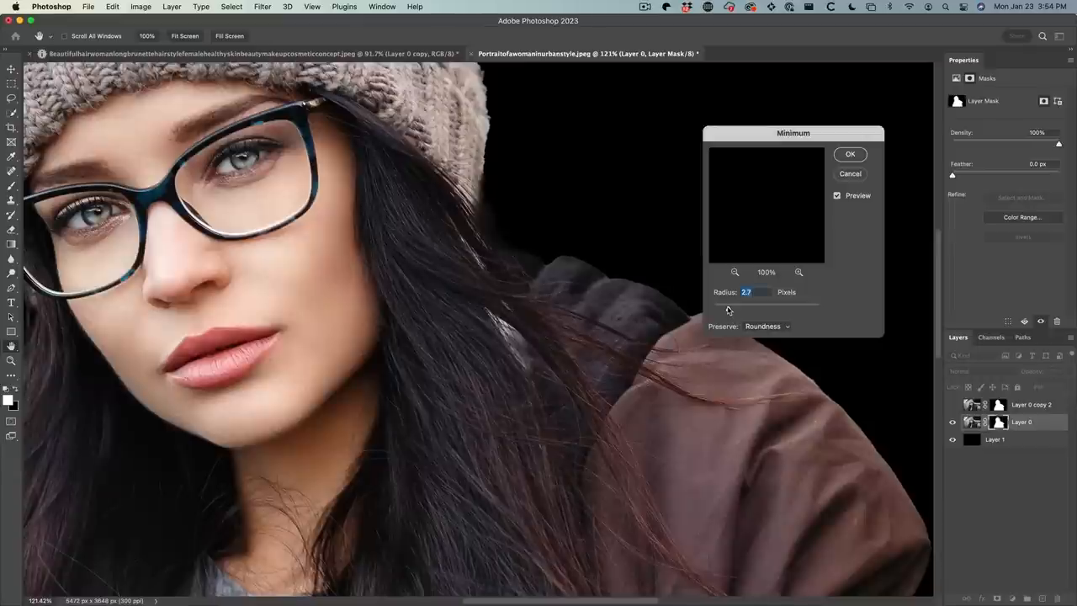
pyautogui.moveTo(754, 310); pyautogui.dragTo(731, 310)
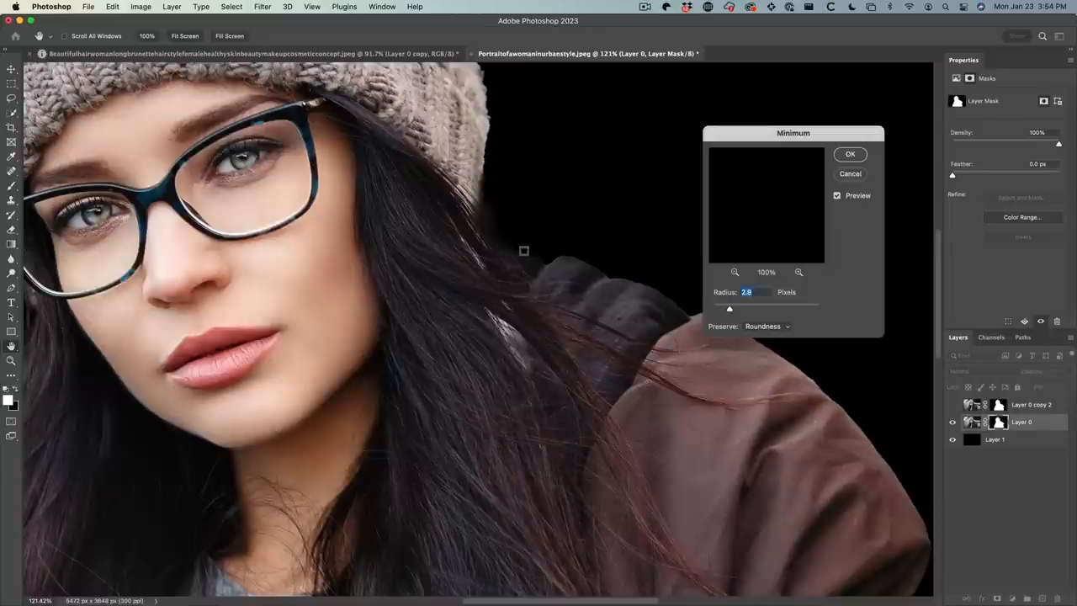
pyautogui.moveTo(602, 265)
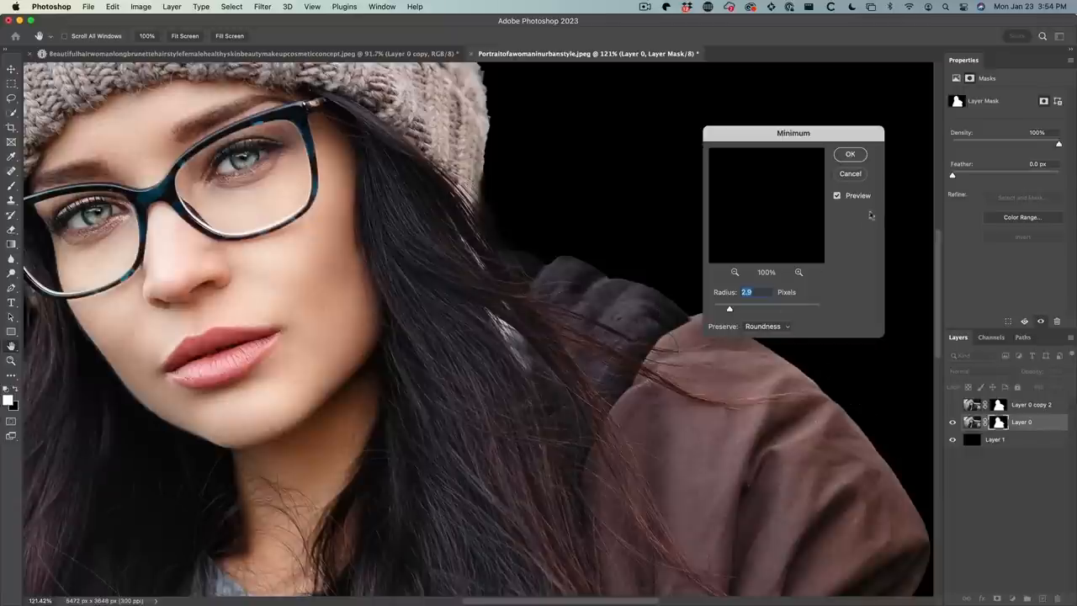
pyautogui.click(837, 195)
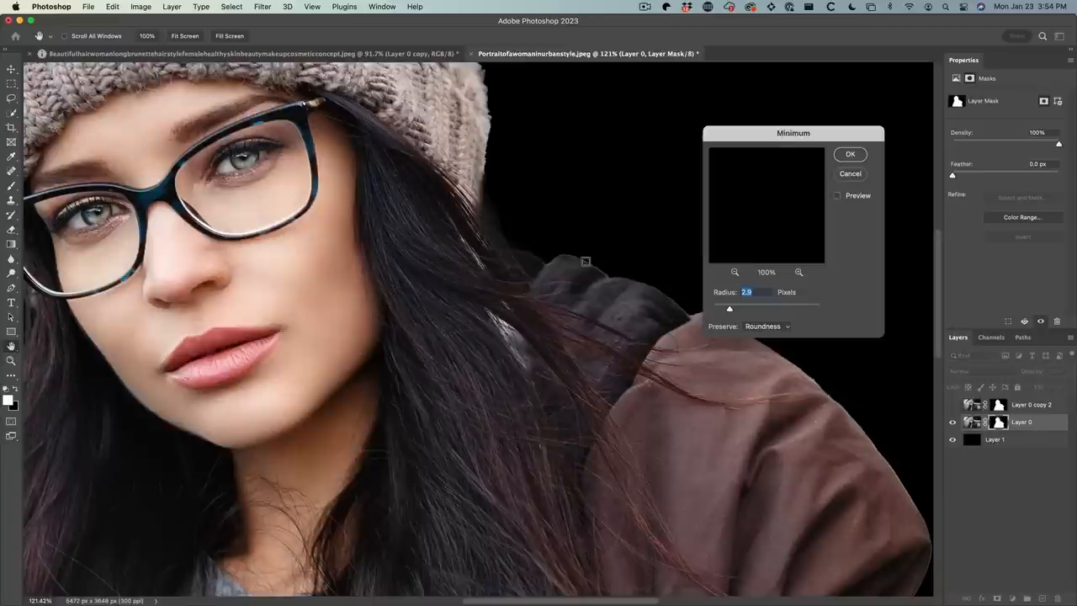
pyautogui.click(838, 195)
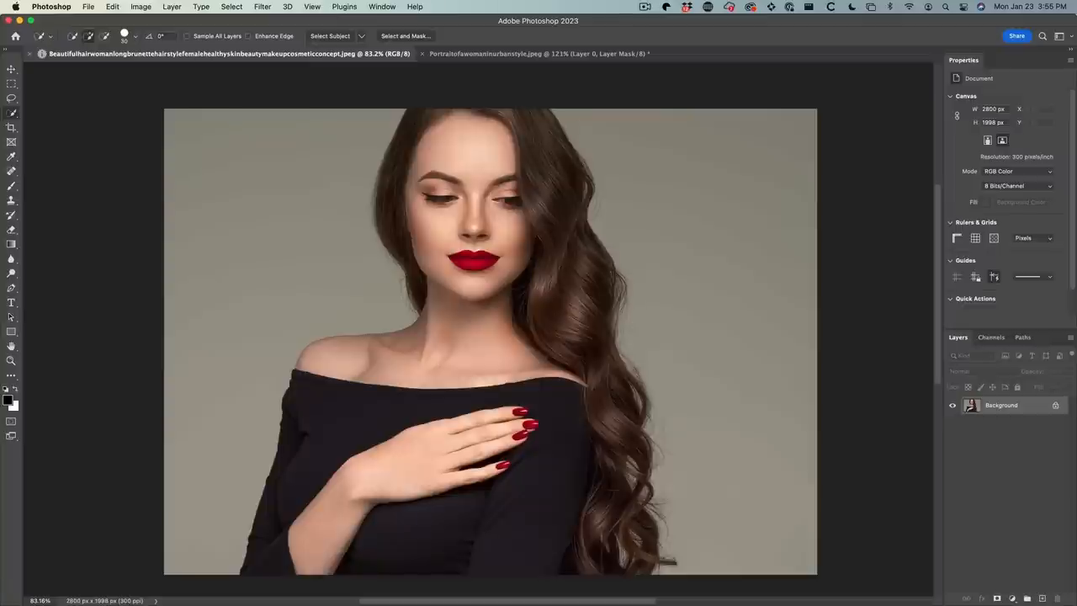
pyautogui.moveTo(234, 529)
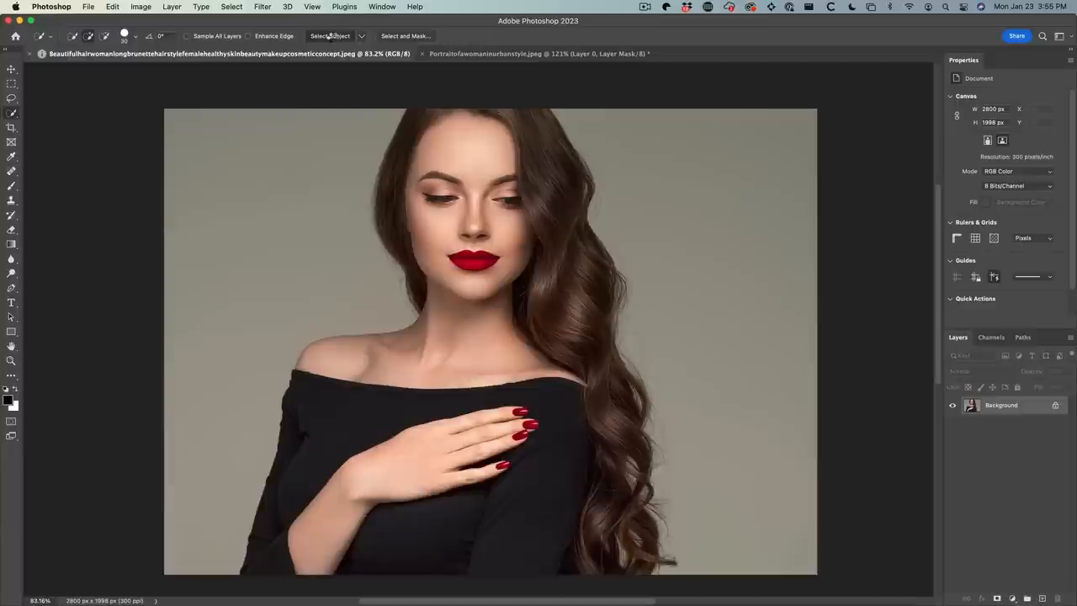
# Step: Select the woman, refine in Select and Mask with Decontaminate Colors raised, output as new masked layer
pyautogui.click(333, 36)
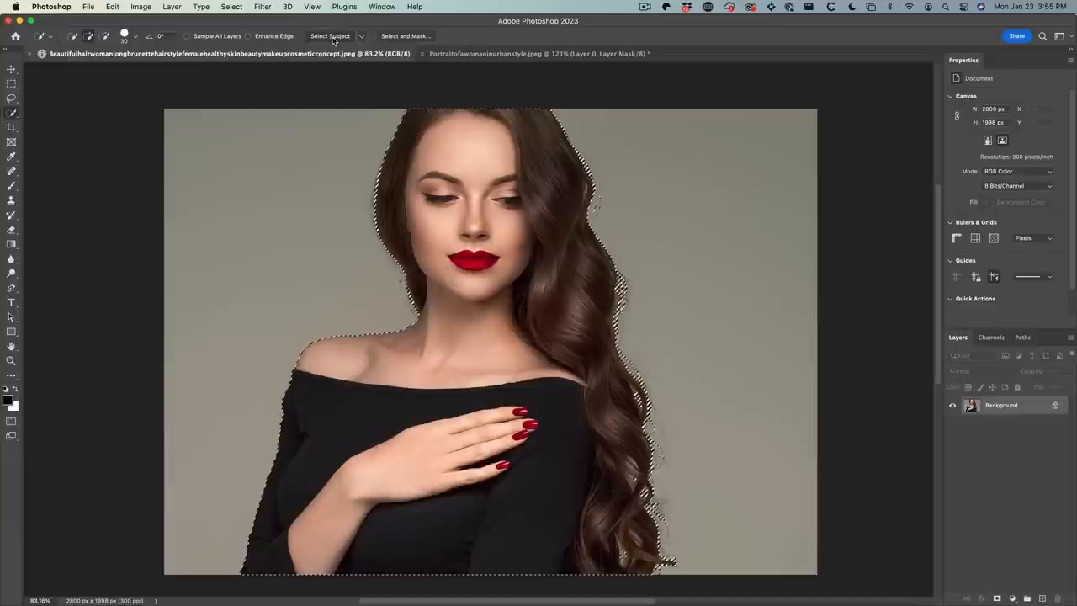
pyautogui.moveTo(335, 37)
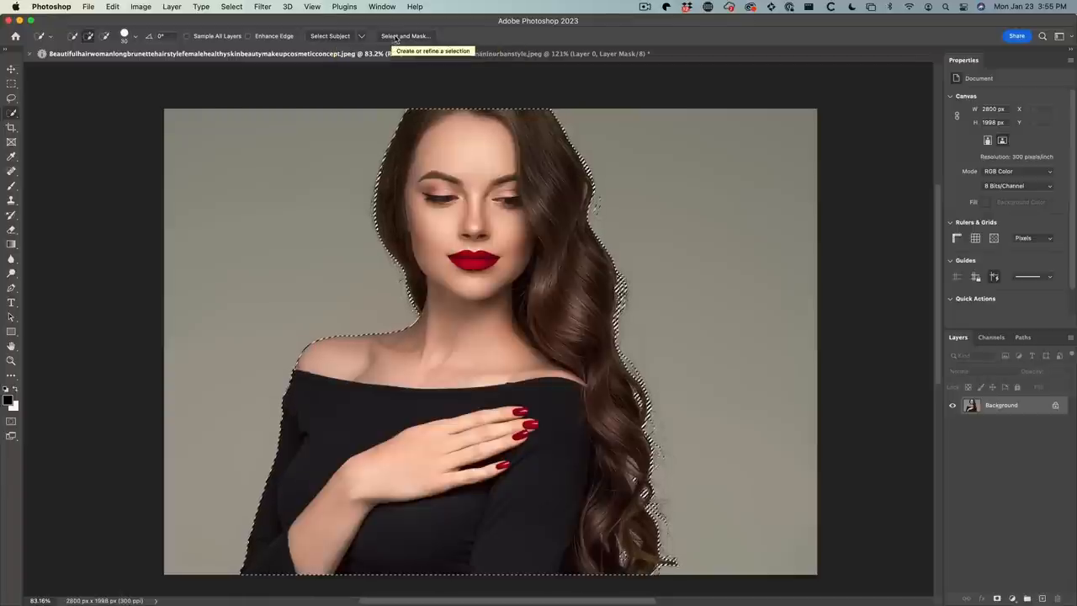
pyautogui.click(417, 35)
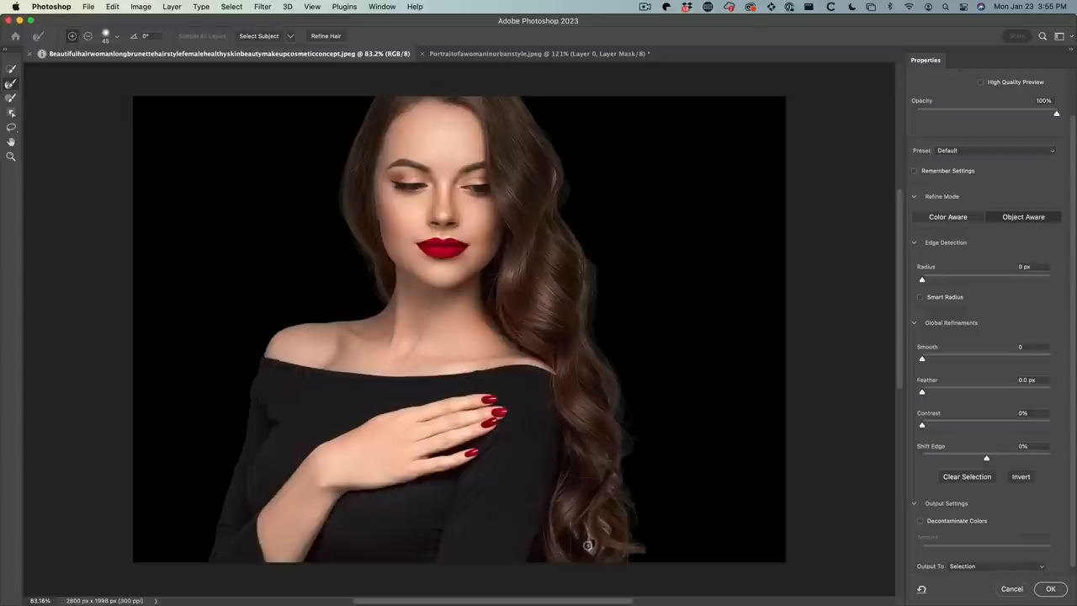
pyautogui.moveTo(604, 526)
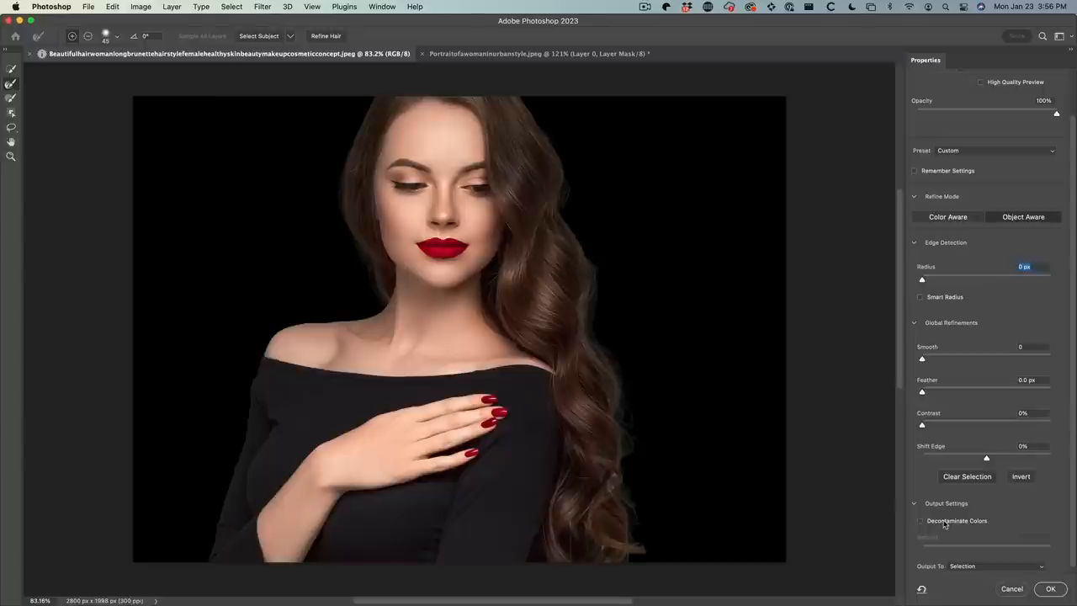
pyautogui.click(919, 521)
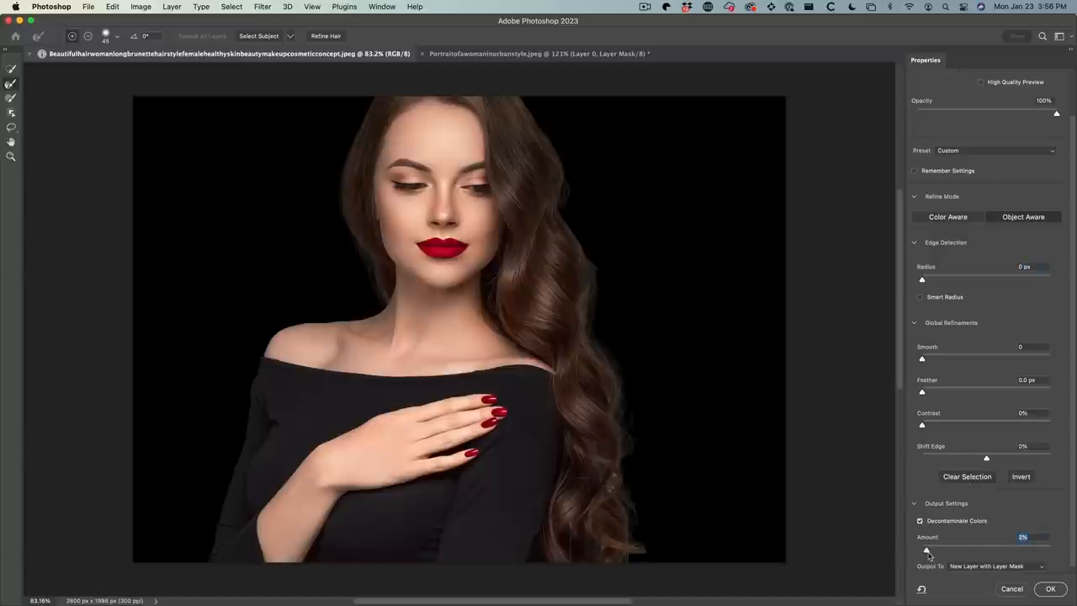
pyautogui.moveTo(926, 548); pyautogui.dragTo(946, 549)
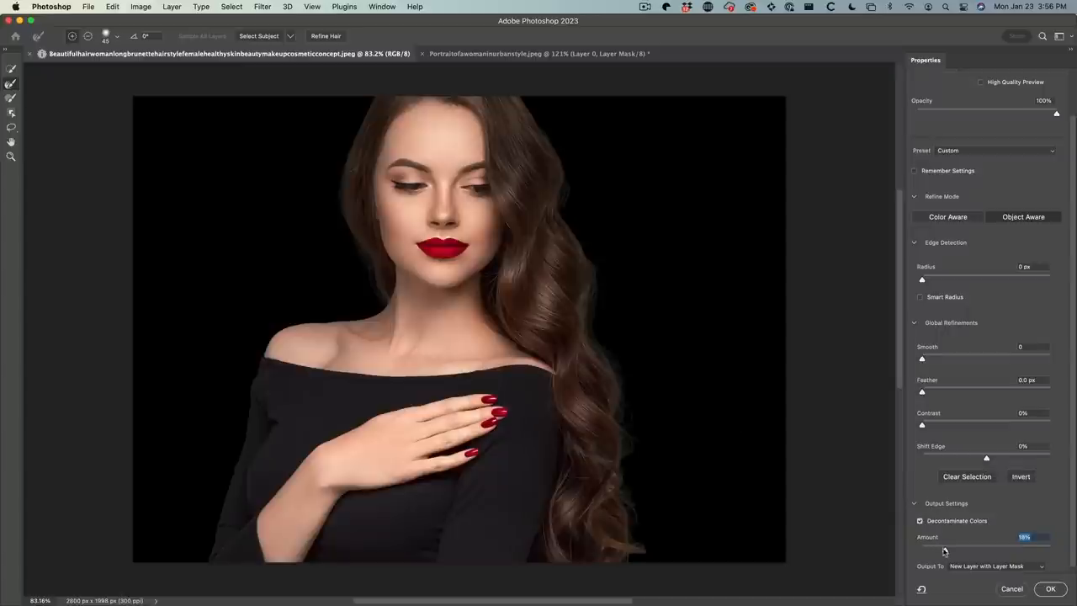
pyautogui.moveTo(944, 552); pyautogui.dragTo(956, 552)
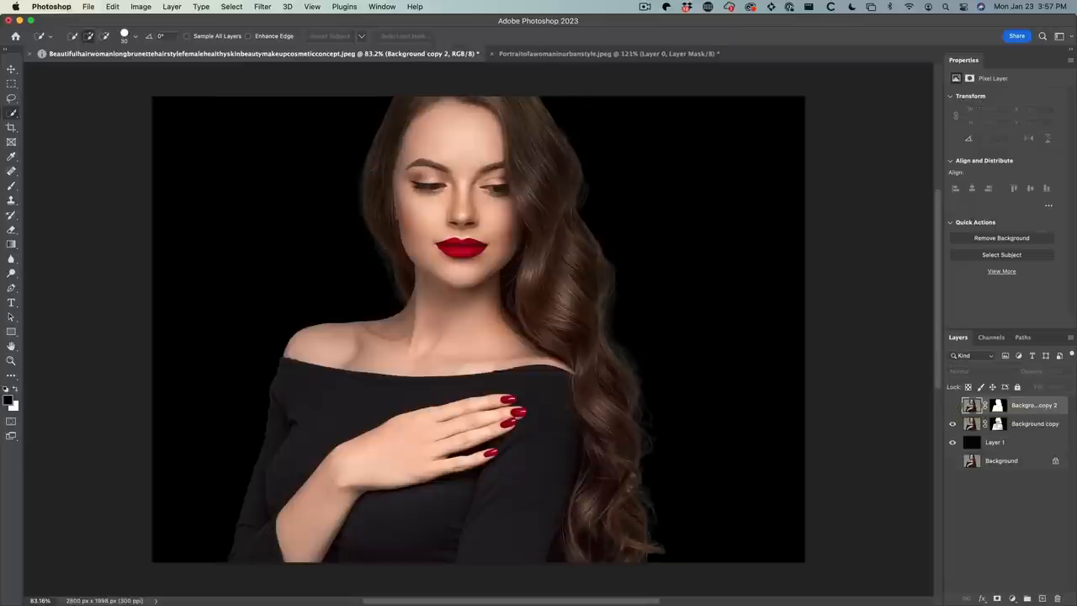
# Step: Target the layer mask of the lower Background copy cut-out
pyautogui.click(996, 424)
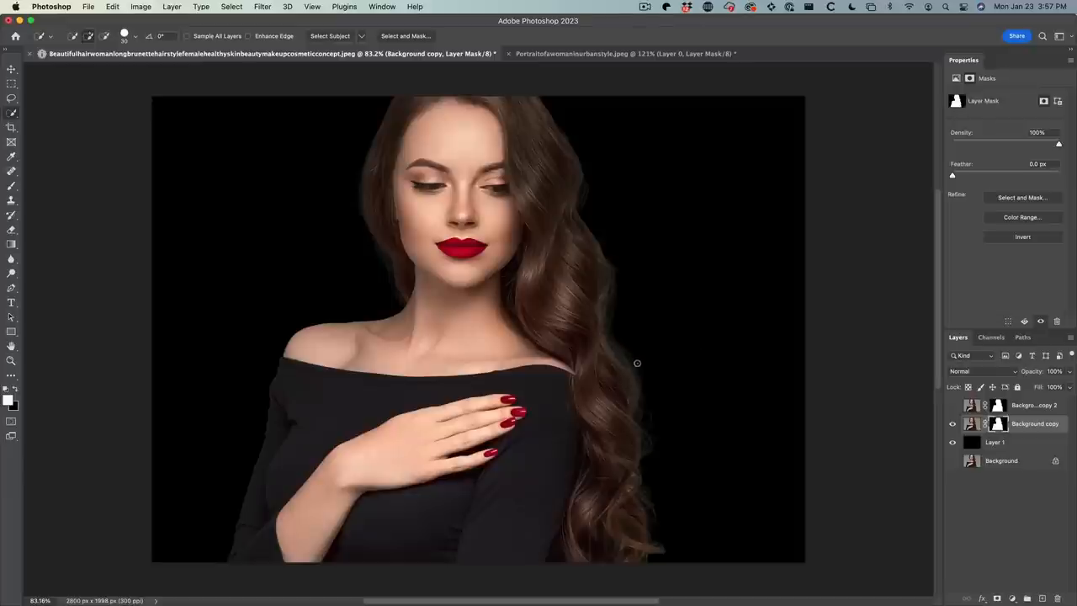
pyautogui.moveTo(603, 287)
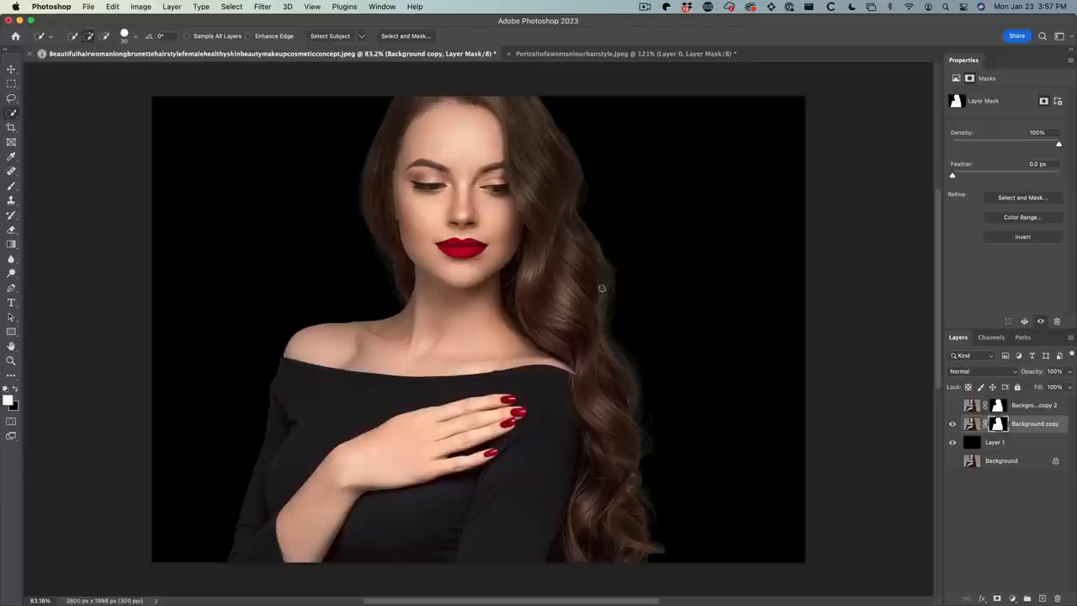
pyautogui.moveTo(707, 320)
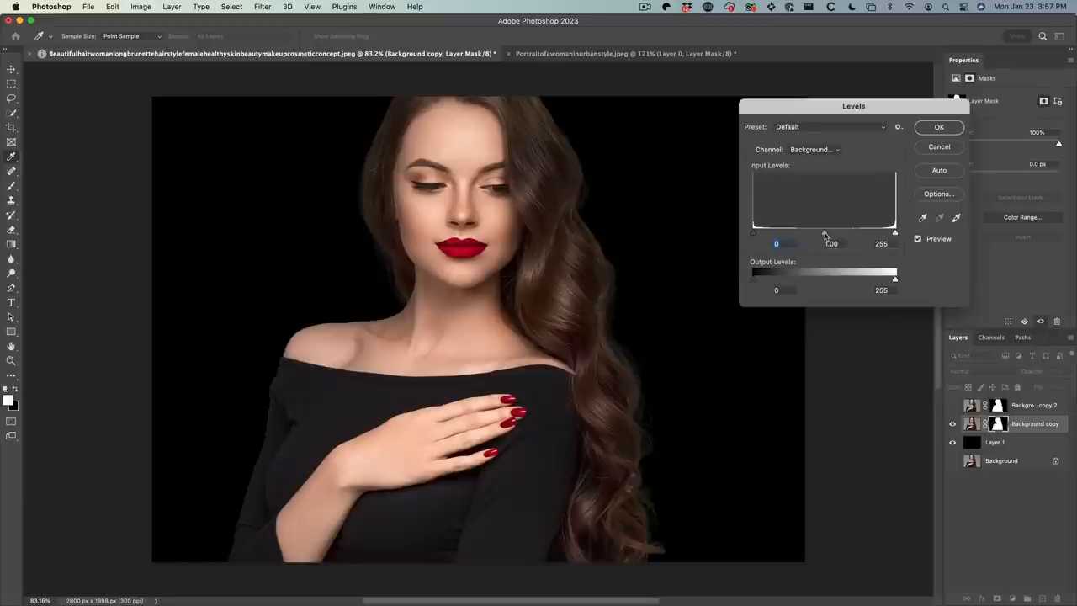
# Step: Darken the lower copy's mask midtones with Levels to tighten the hair edges
pyautogui.moveTo(824, 232); pyautogui.dragTo(838, 232)
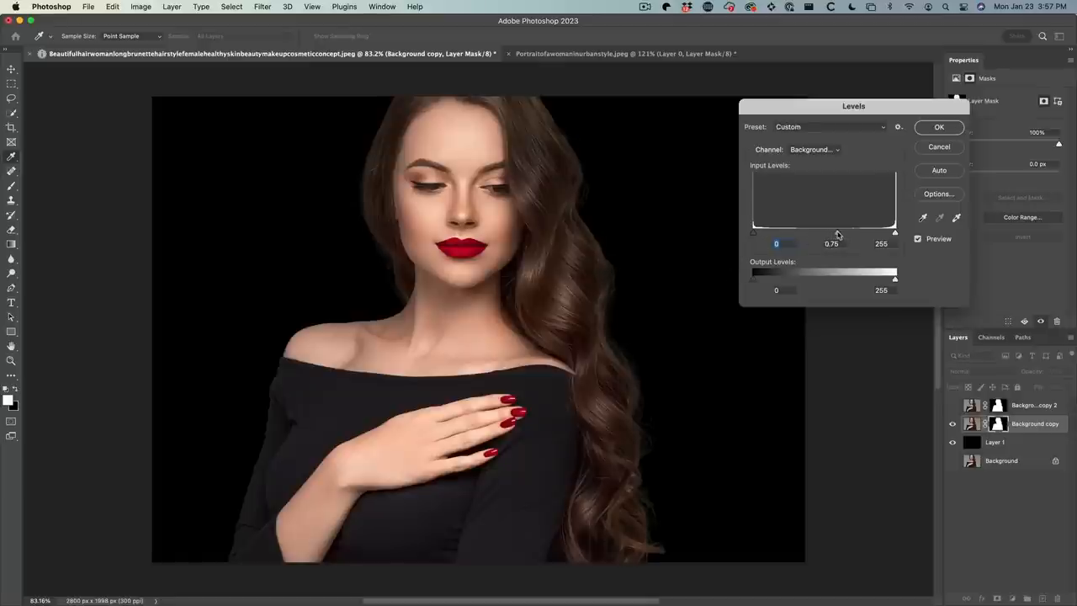
pyautogui.moveTo(838, 232); pyautogui.dragTo(844, 232)
pyautogui.write('hair')
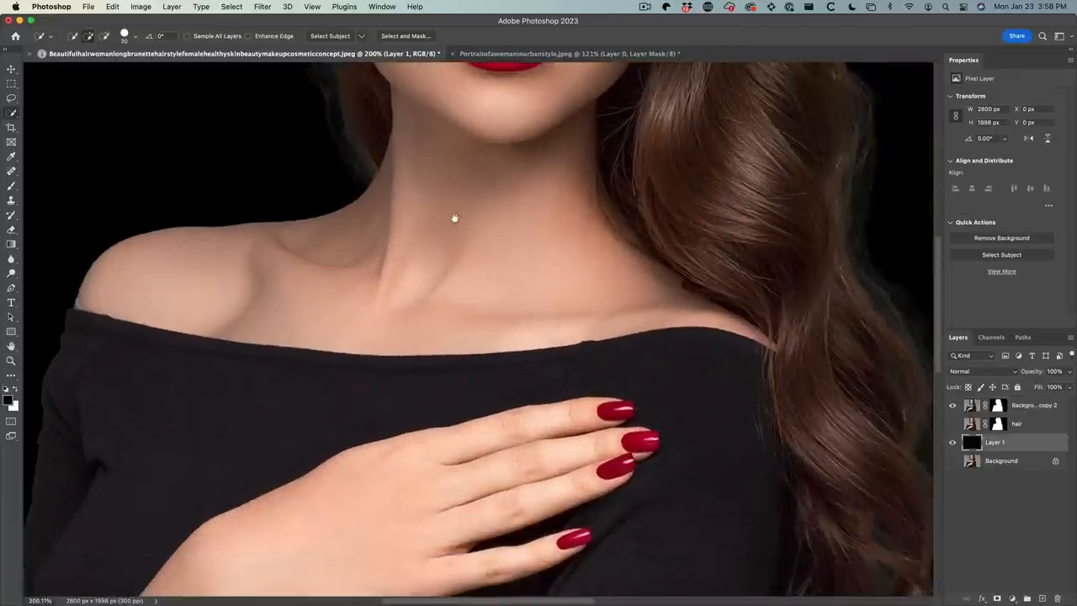
# Step: Apply a small-radius Gaussian Blur to the hair cutout's layer mask
pyautogui.scroll(-3)
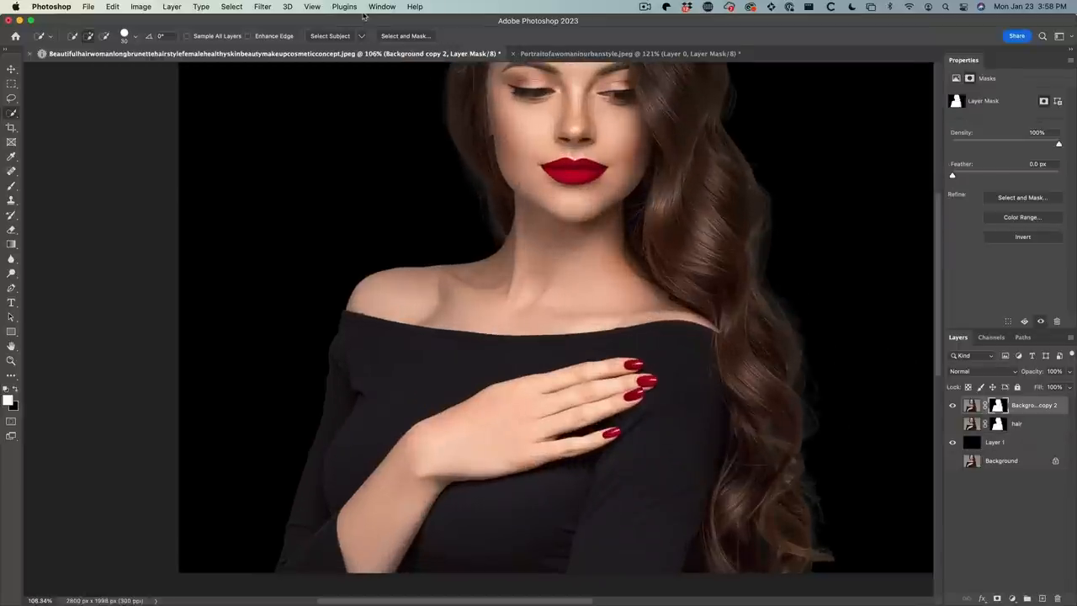
pyautogui.click(261, 7)
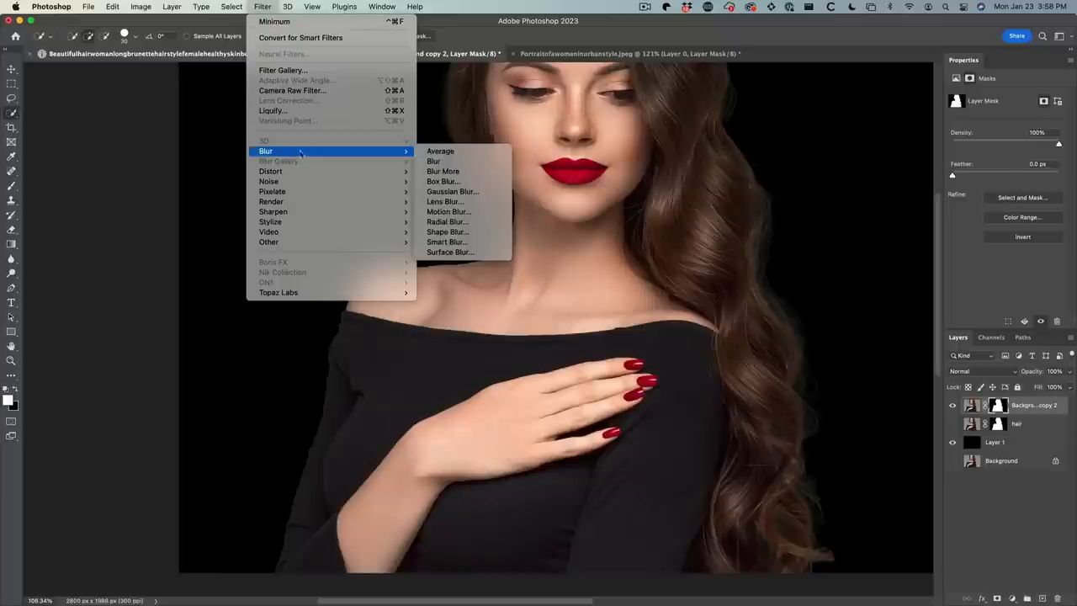
pyautogui.click(453, 192)
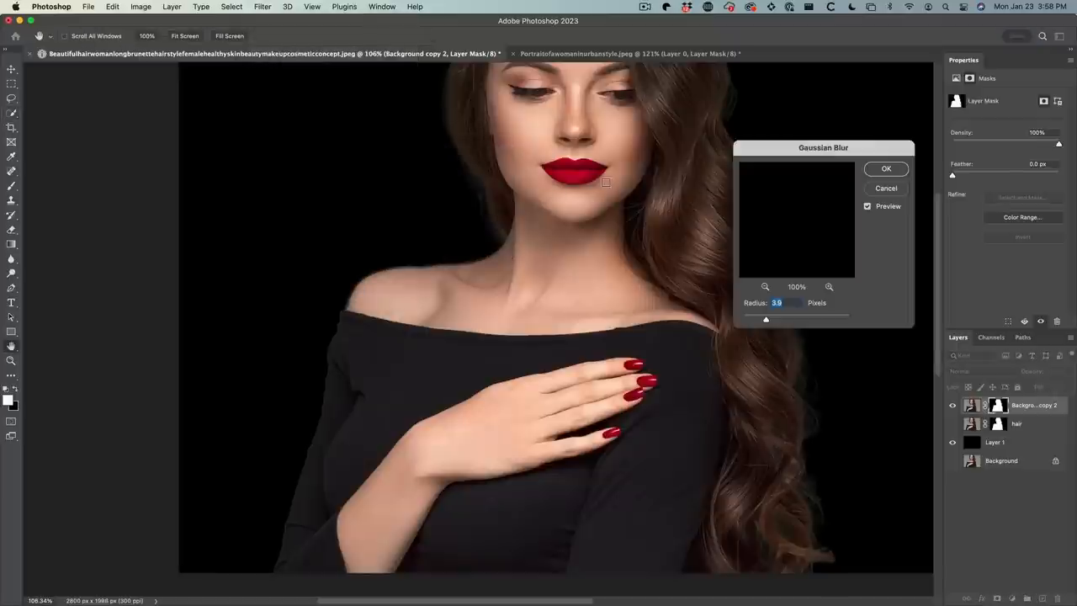
pyautogui.moveTo(766, 320); pyautogui.dragTo(759, 320)
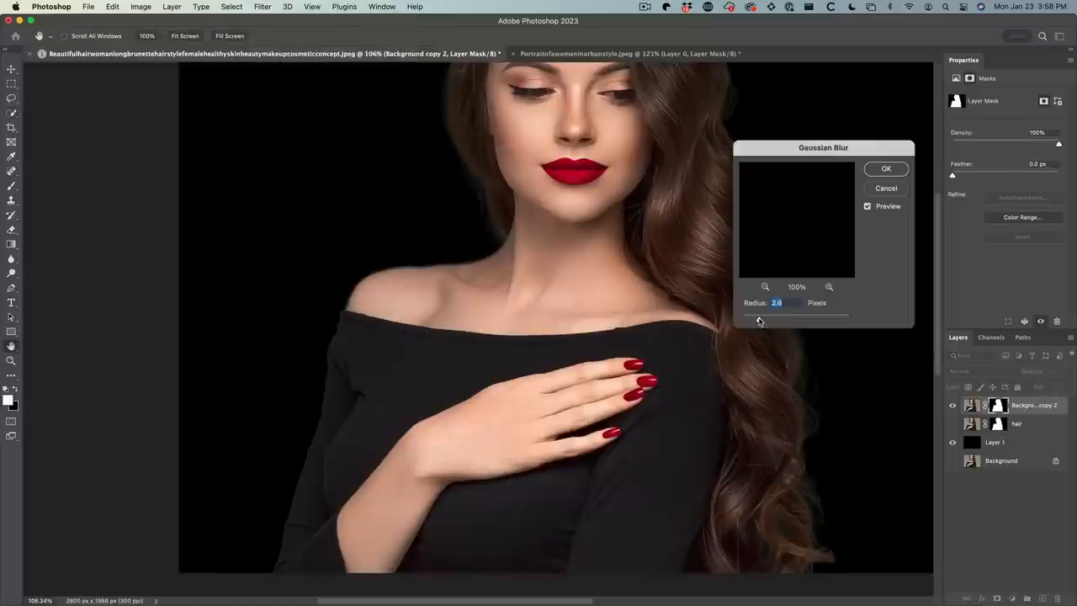
pyautogui.moveTo(759, 319); pyautogui.dragTo(760, 320)
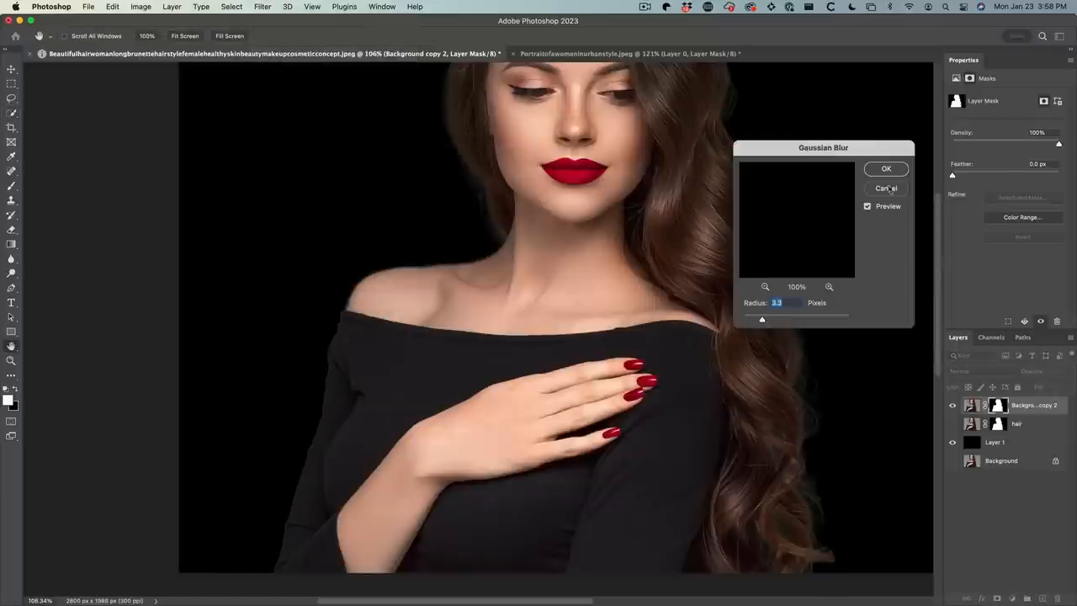
pyautogui.click(885, 188)
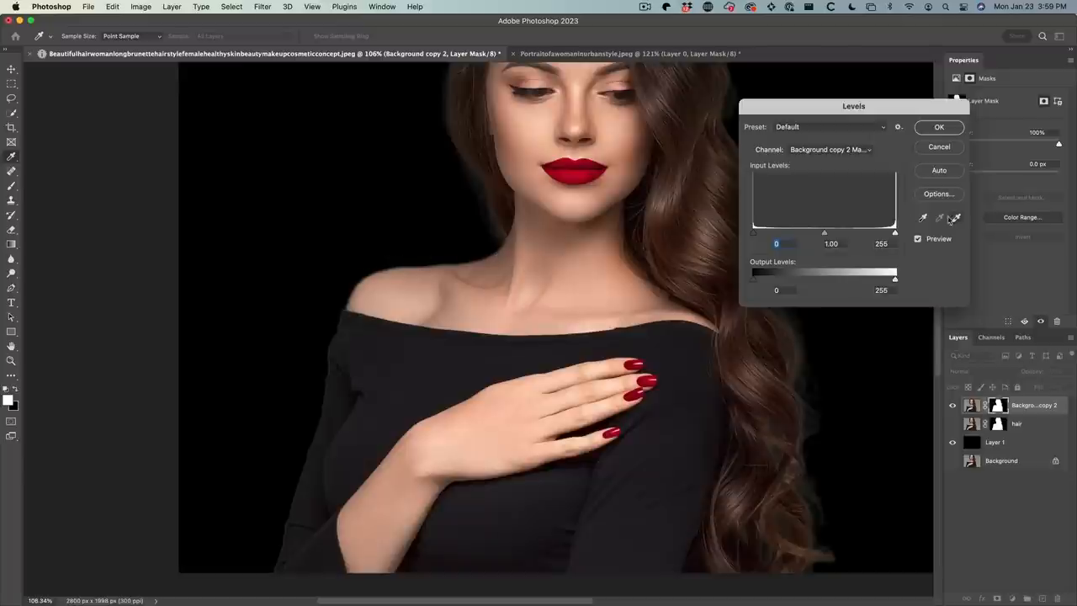
# Step: Drag the Levels black input slider right and fine-tune it to harden the mask edge
pyautogui.moveTo(753, 232); pyautogui.dragTo(777, 233)
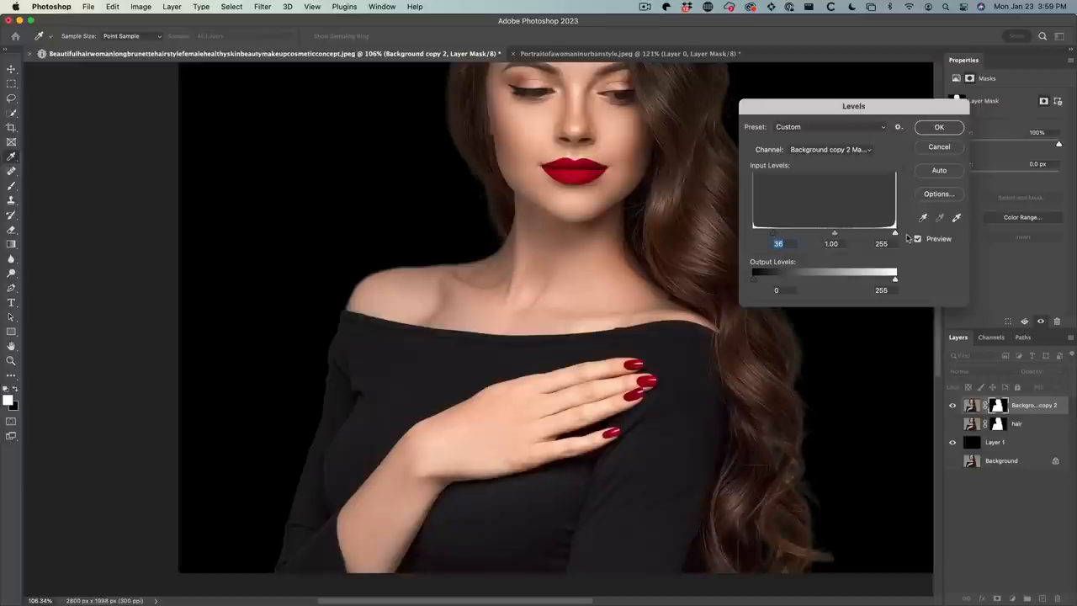
pyautogui.moveTo(895, 232); pyautogui.dragTo(873, 232)
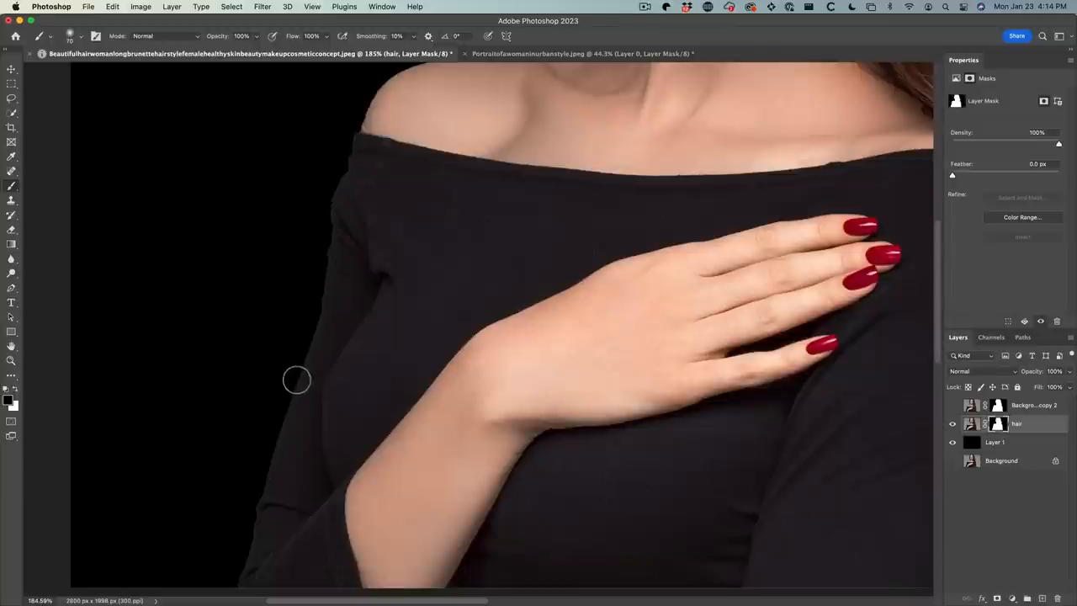
pyautogui.moveTo(191, 458)
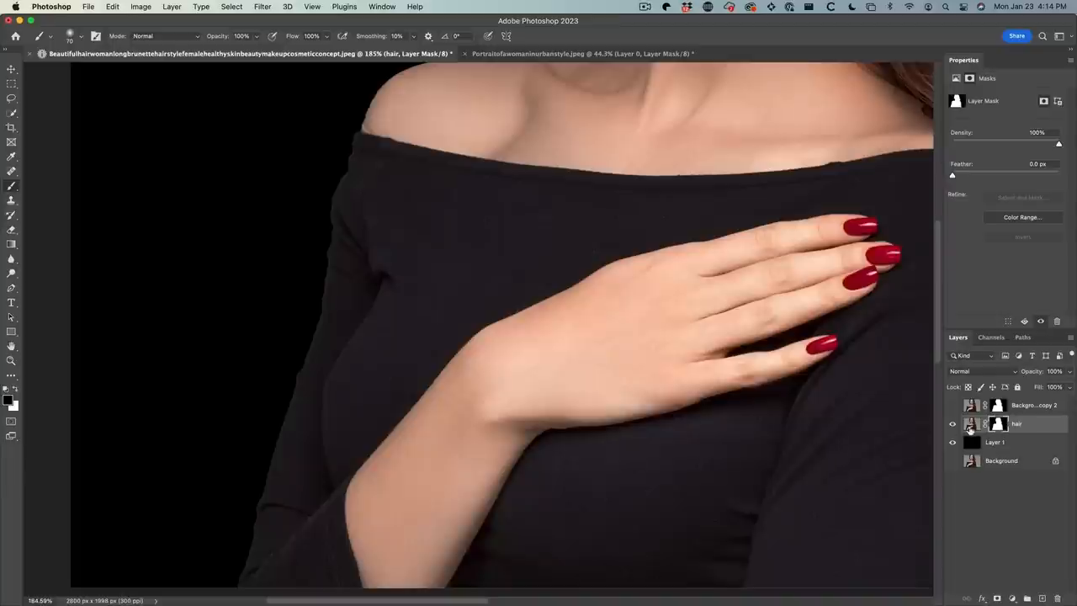
pyautogui.moveTo(991, 426)
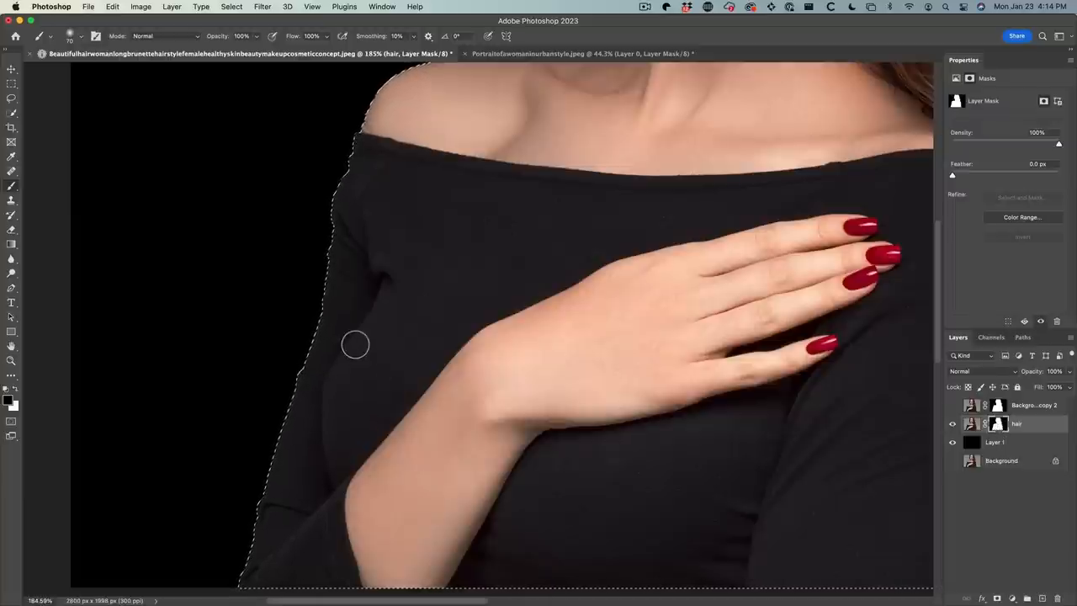
pyautogui.moveTo(300, 141)
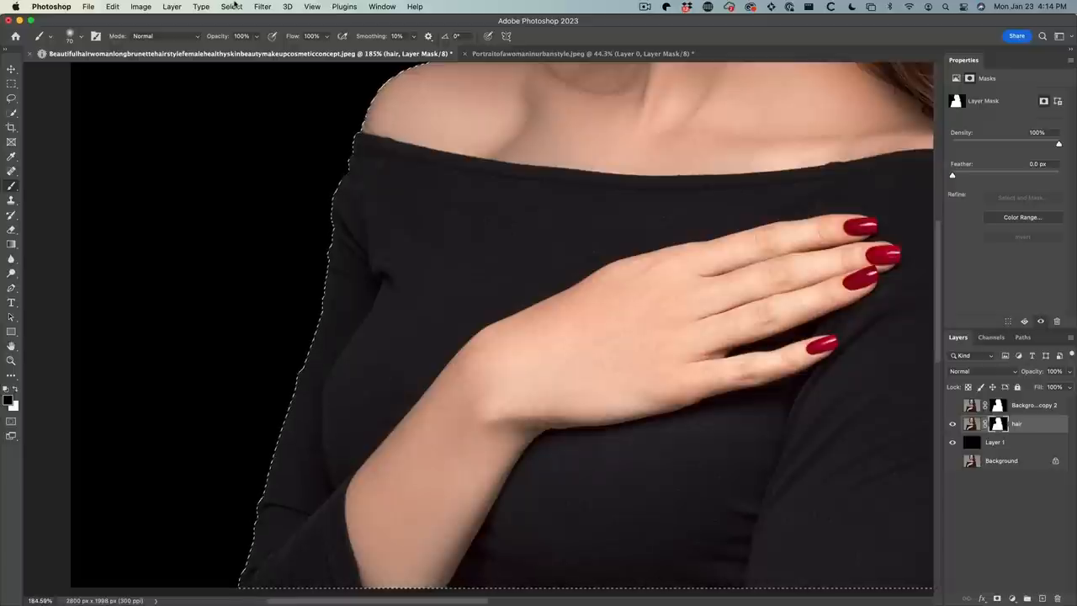
# Step: Contract the woman's selection inward by a few pixels via Select > Modify
pyautogui.click(232, 7)
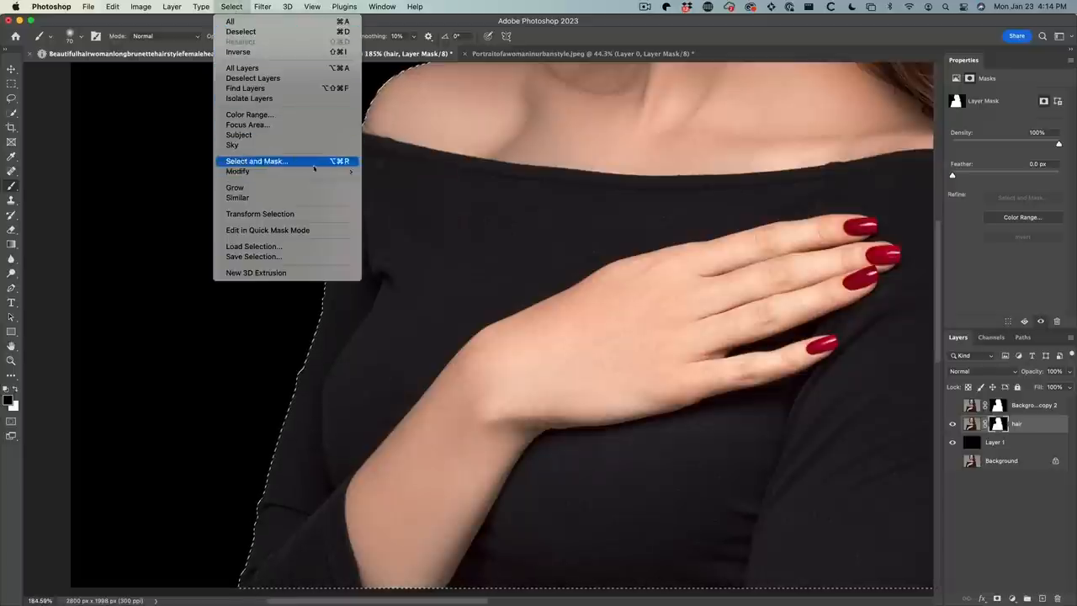
pyautogui.moveTo(237, 172)
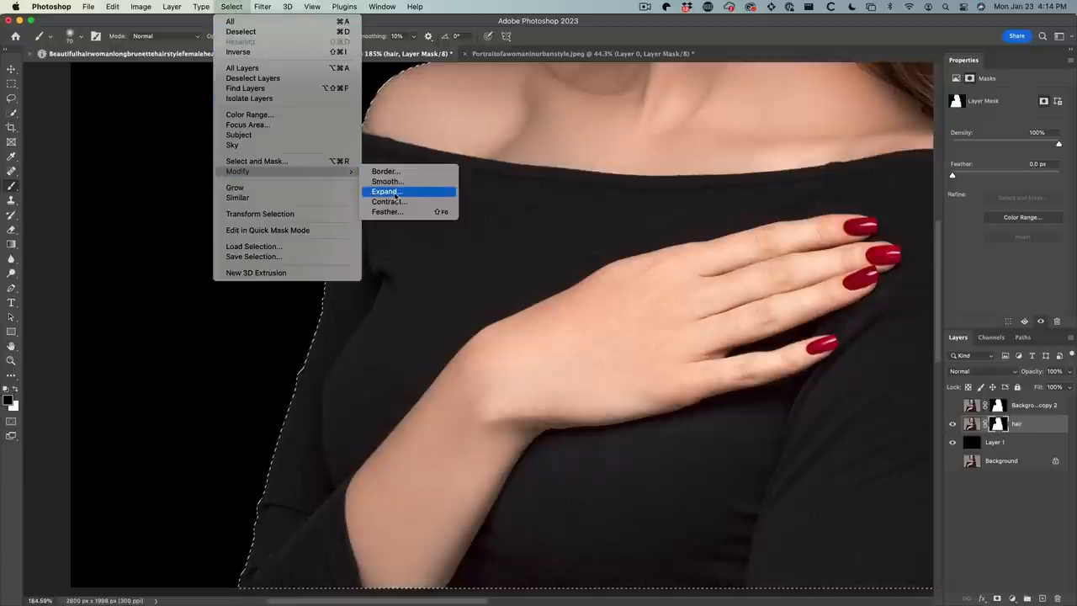
pyautogui.click(386, 202)
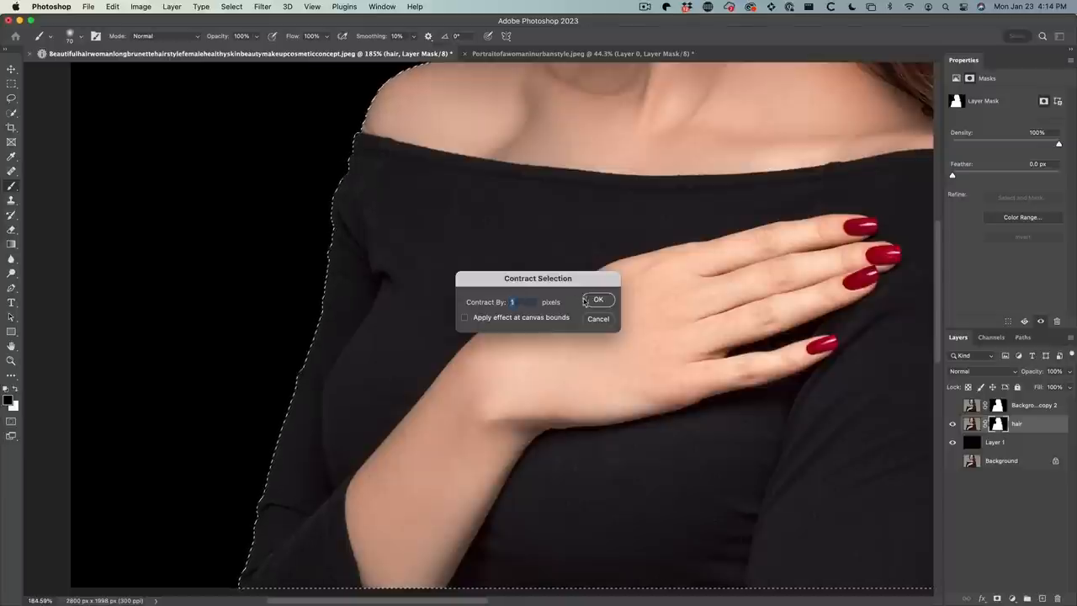
pyautogui.click(598, 300)
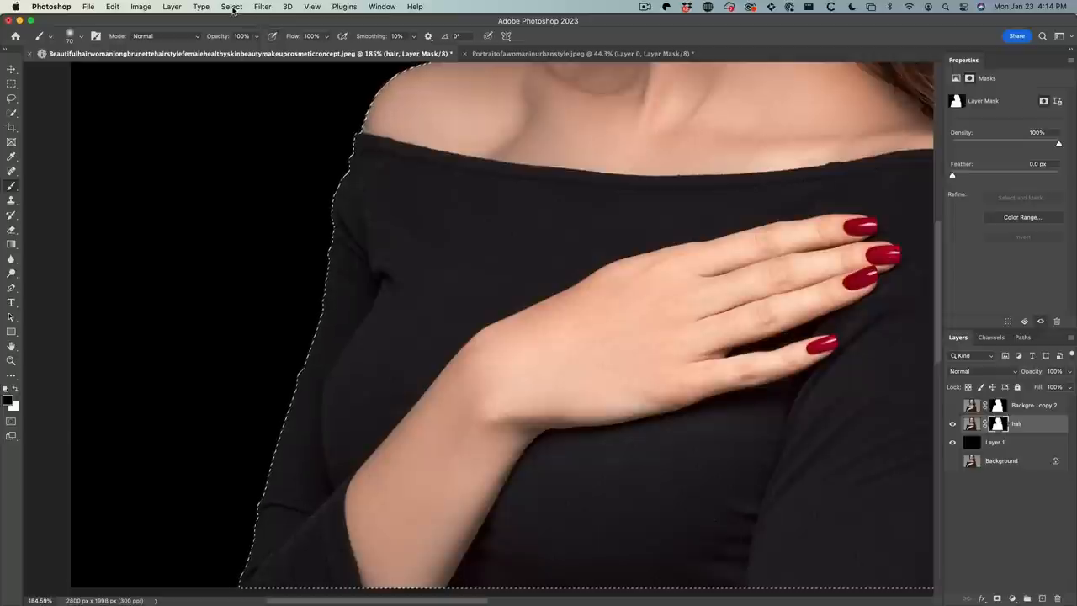
# Step: Feather the contracted selection to give its edge a soft falloff
pyautogui.click(229, 7)
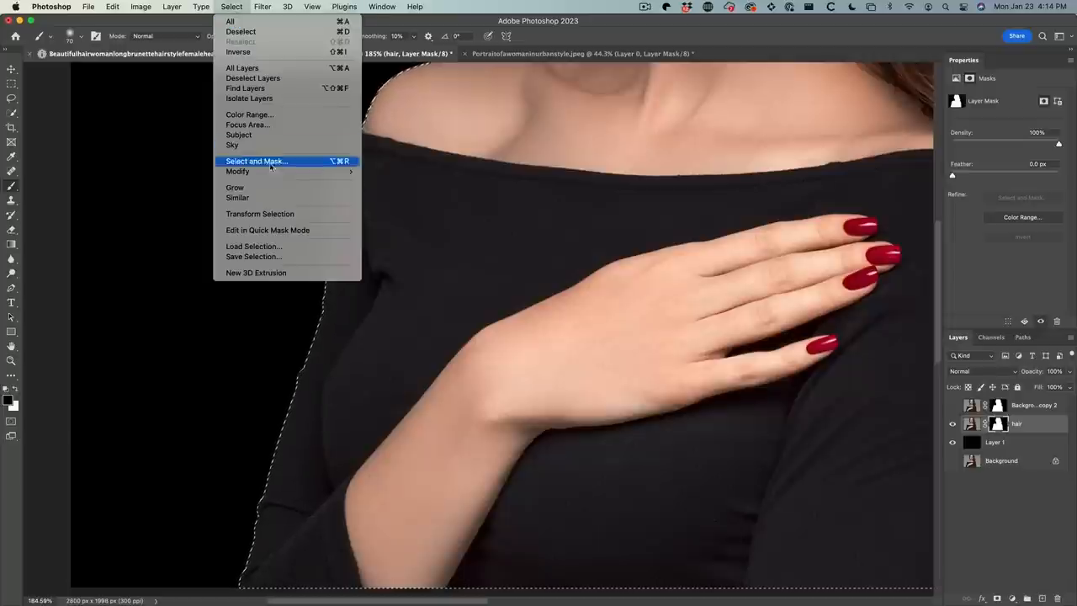
pyautogui.moveTo(238, 171)
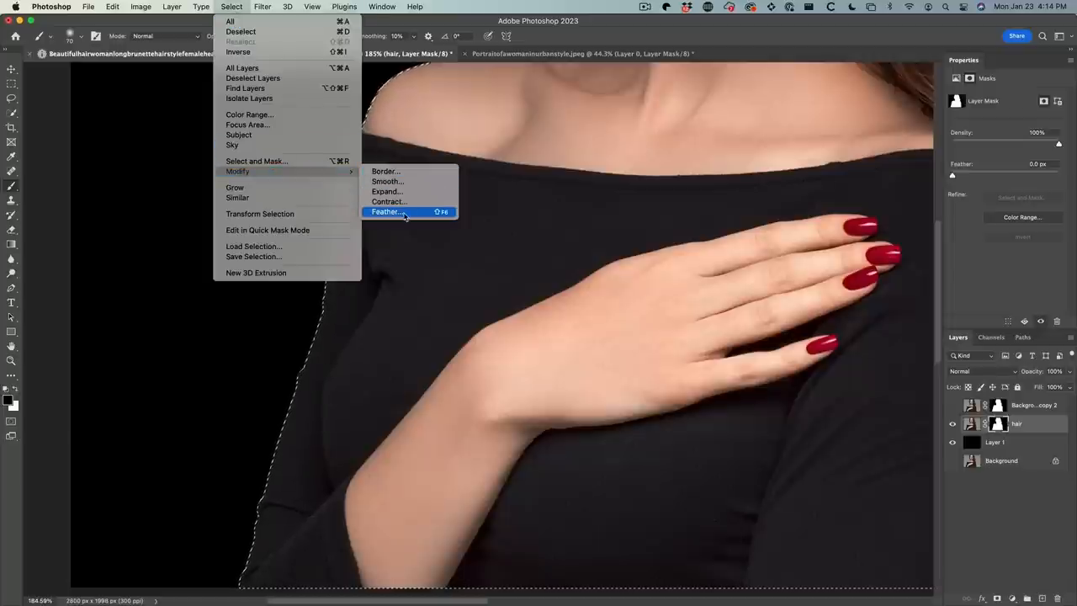
pyautogui.click(390, 212)
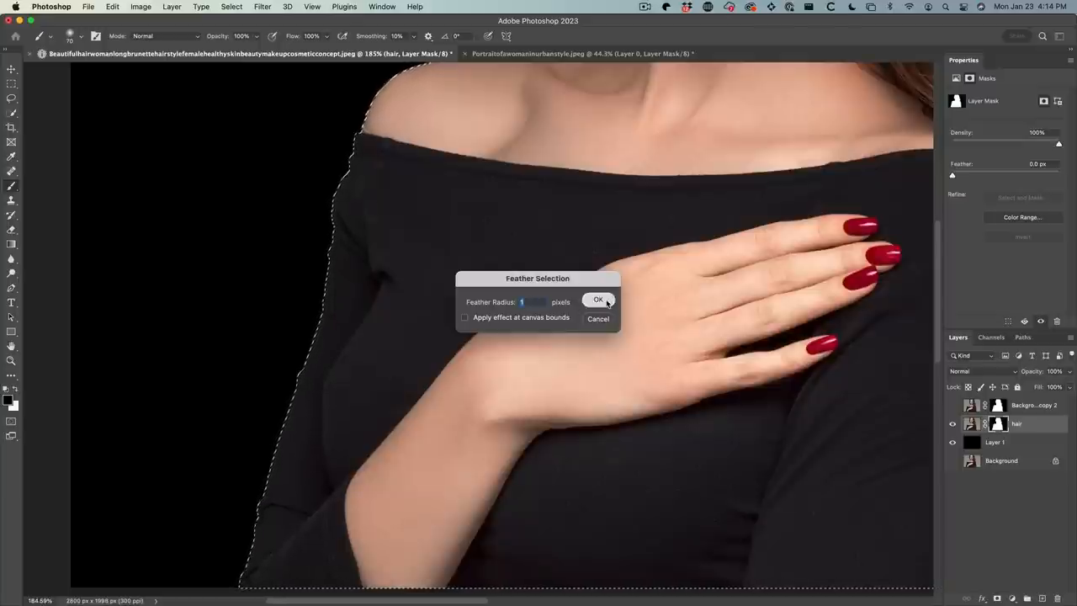
pyautogui.click(599, 299)
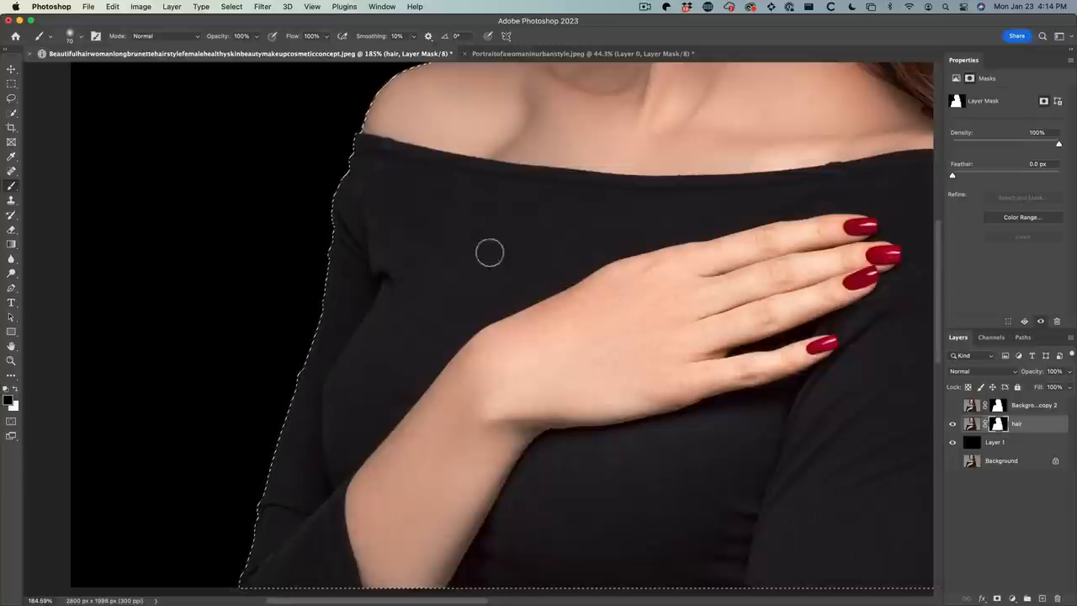
pyautogui.moveTo(621, 162)
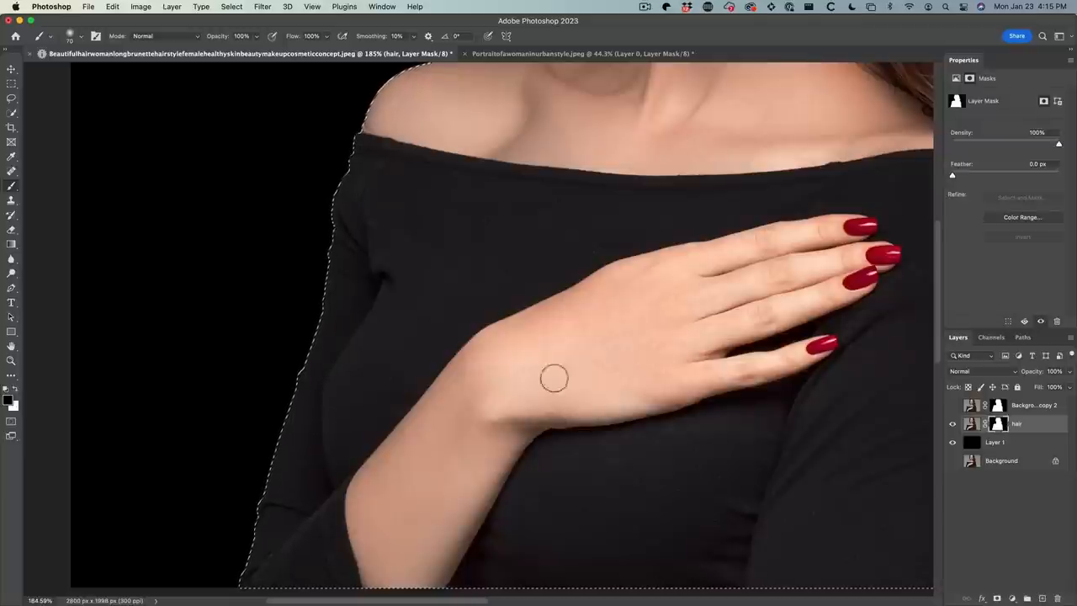
# Step: Invert the feathered selection so it covers the background outside the woman
pyautogui.click(230, 7)
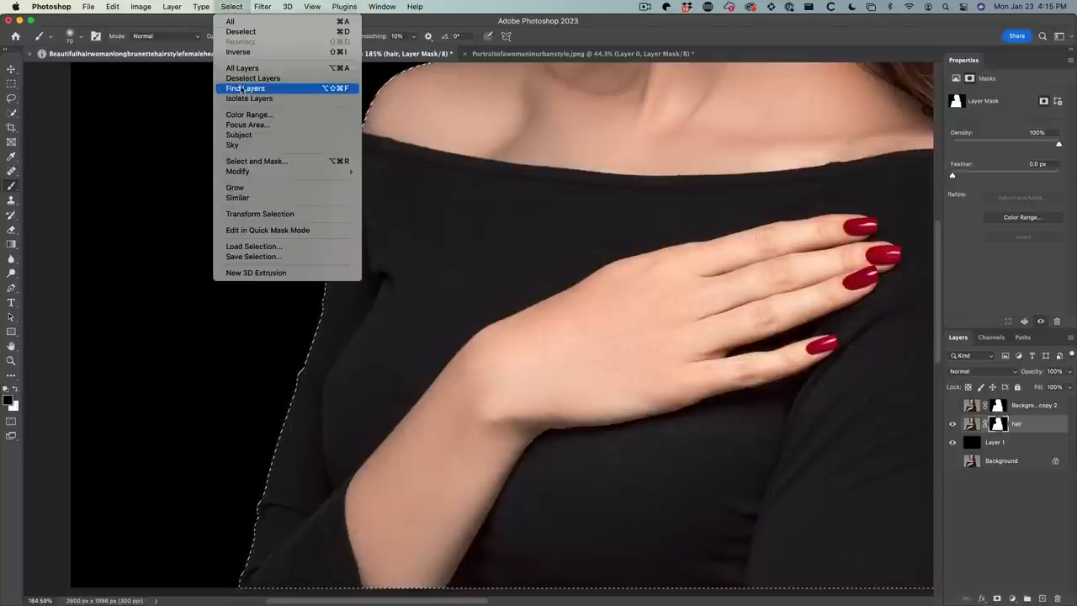
pyautogui.moveTo(244, 52)
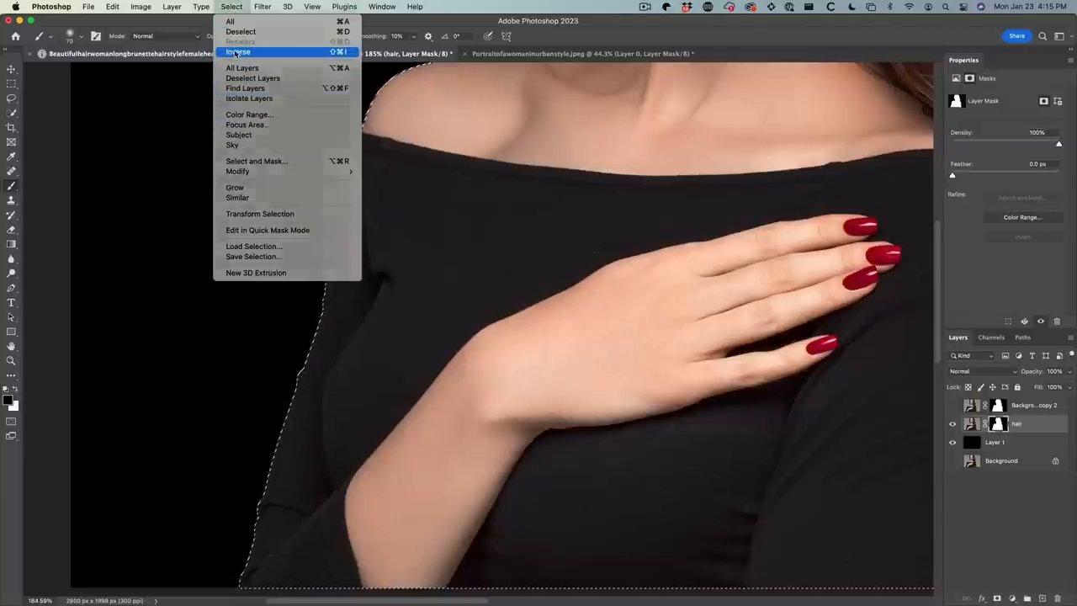
pyautogui.click(249, 63)
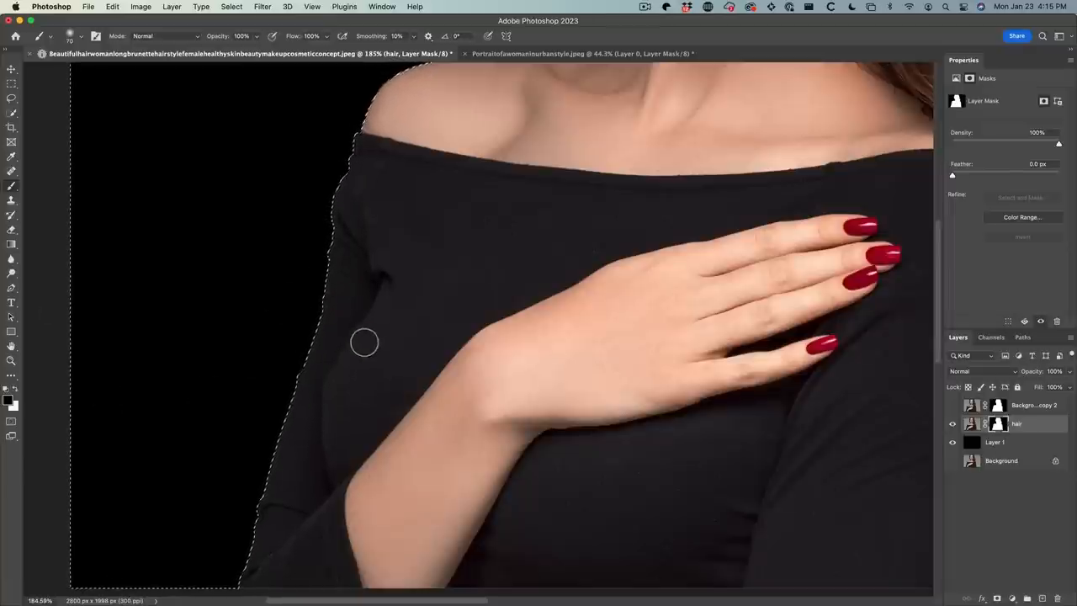
pyautogui.moveTo(233, 246)
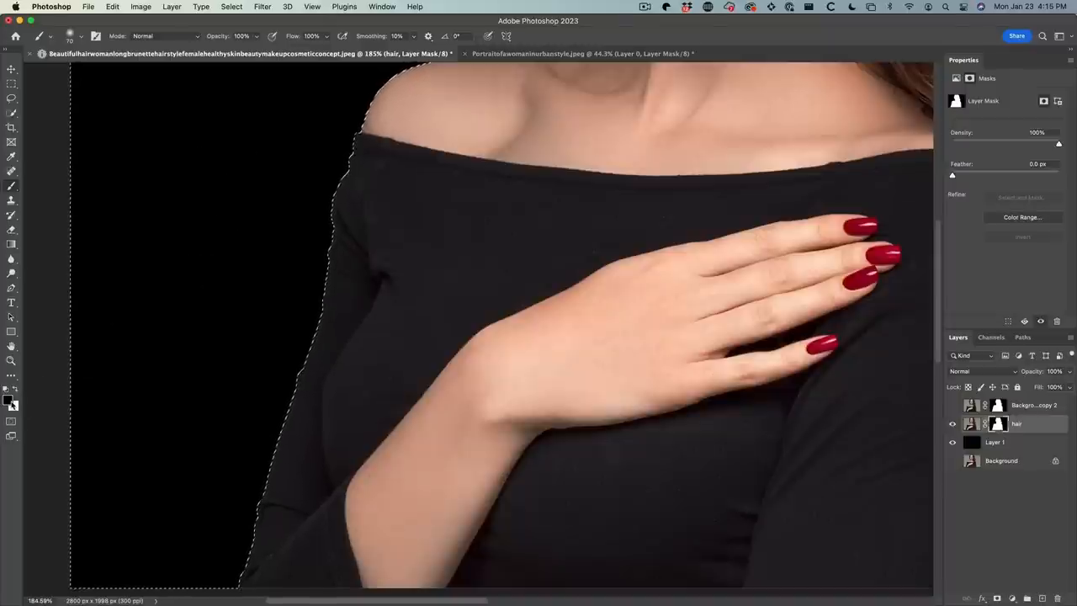
pyautogui.moveTo(10, 192)
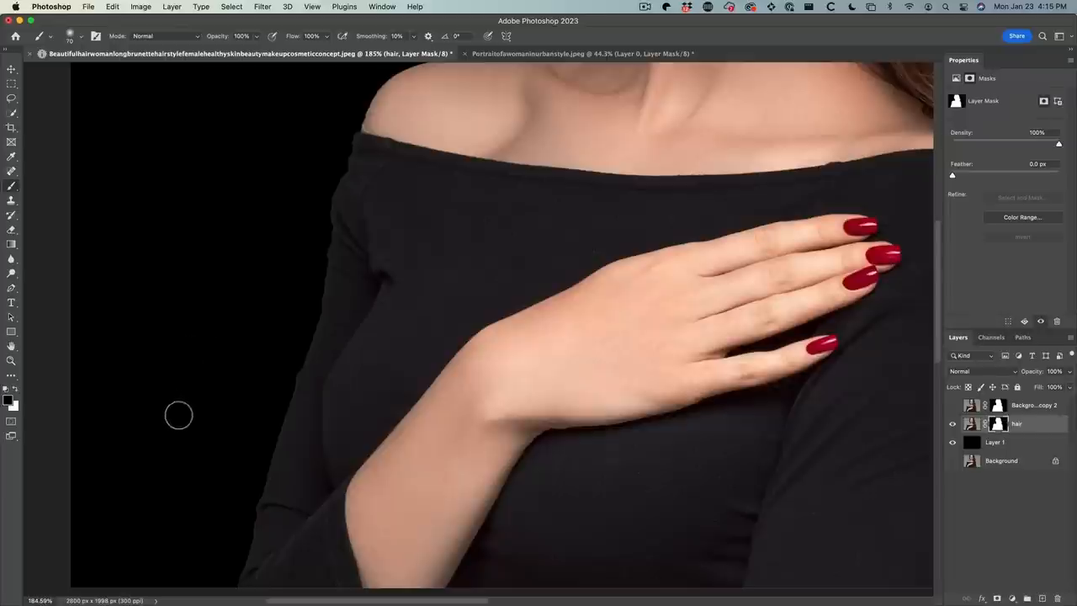
pyautogui.moveTo(215, 390)
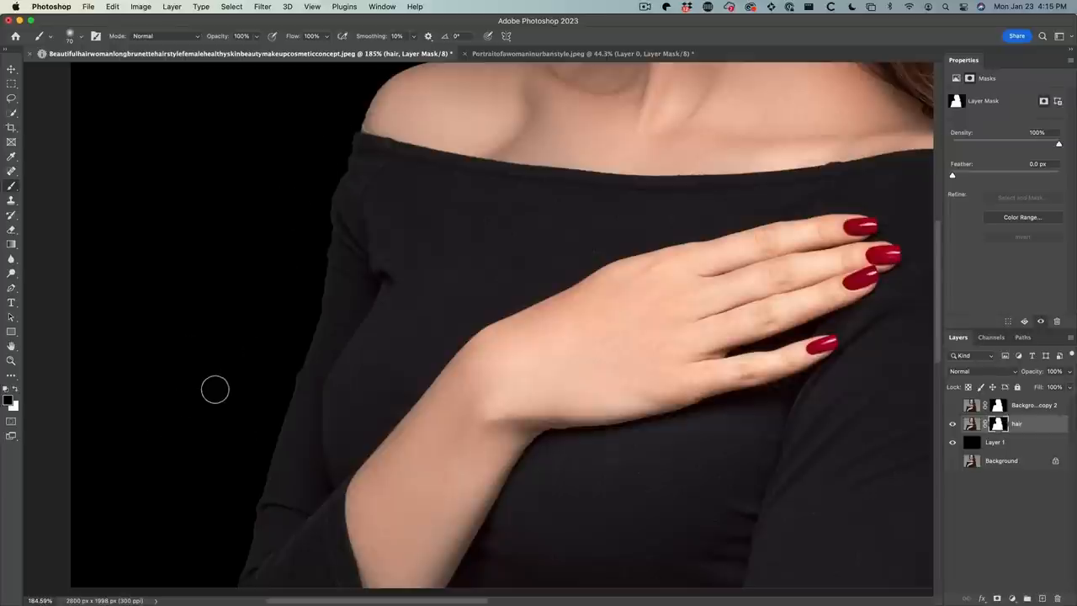